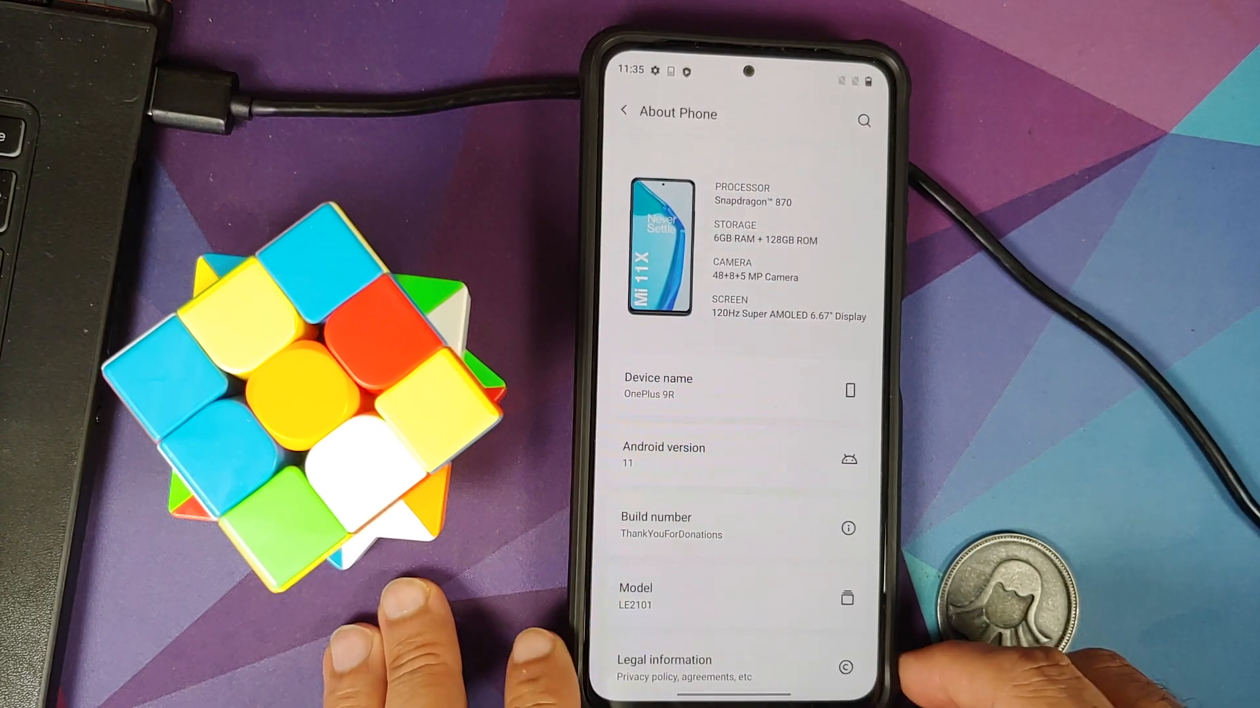
# Step: From About Phone return to Settings and bring up the Android version details showing Android 11
pyautogui.click(664, 455)
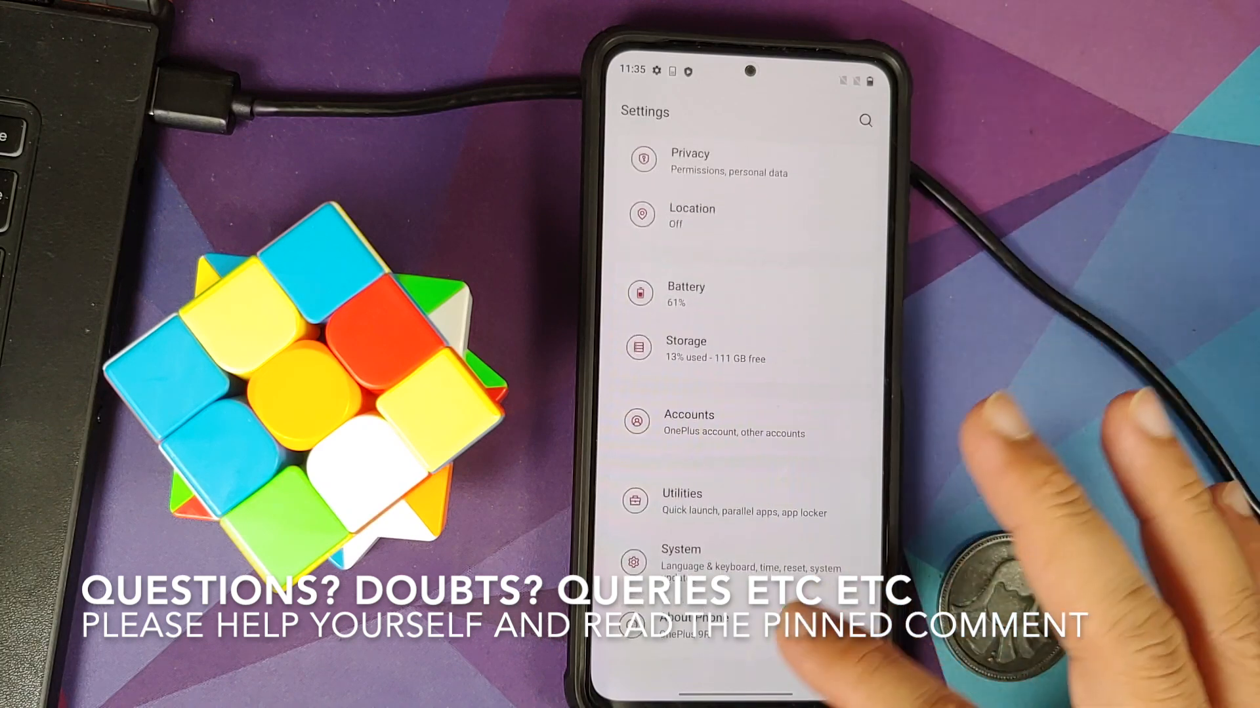
pyautogui.click(700, 616)
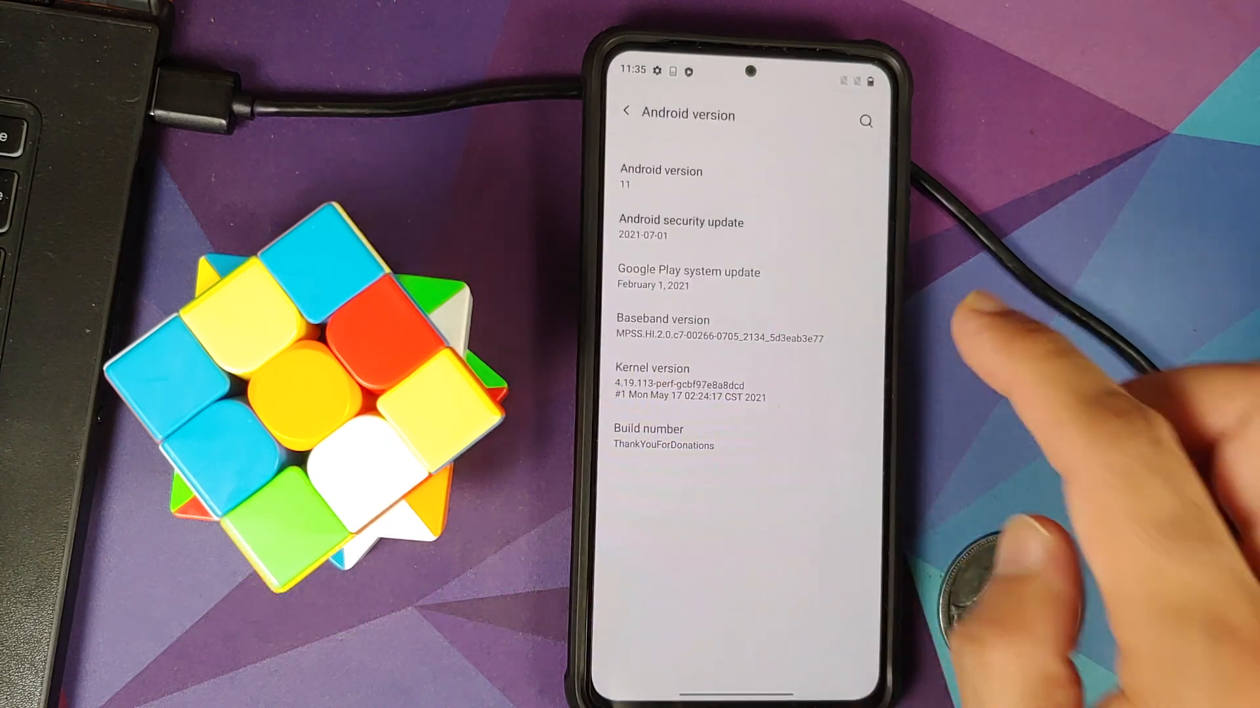
pyautogui.click(647, 429)
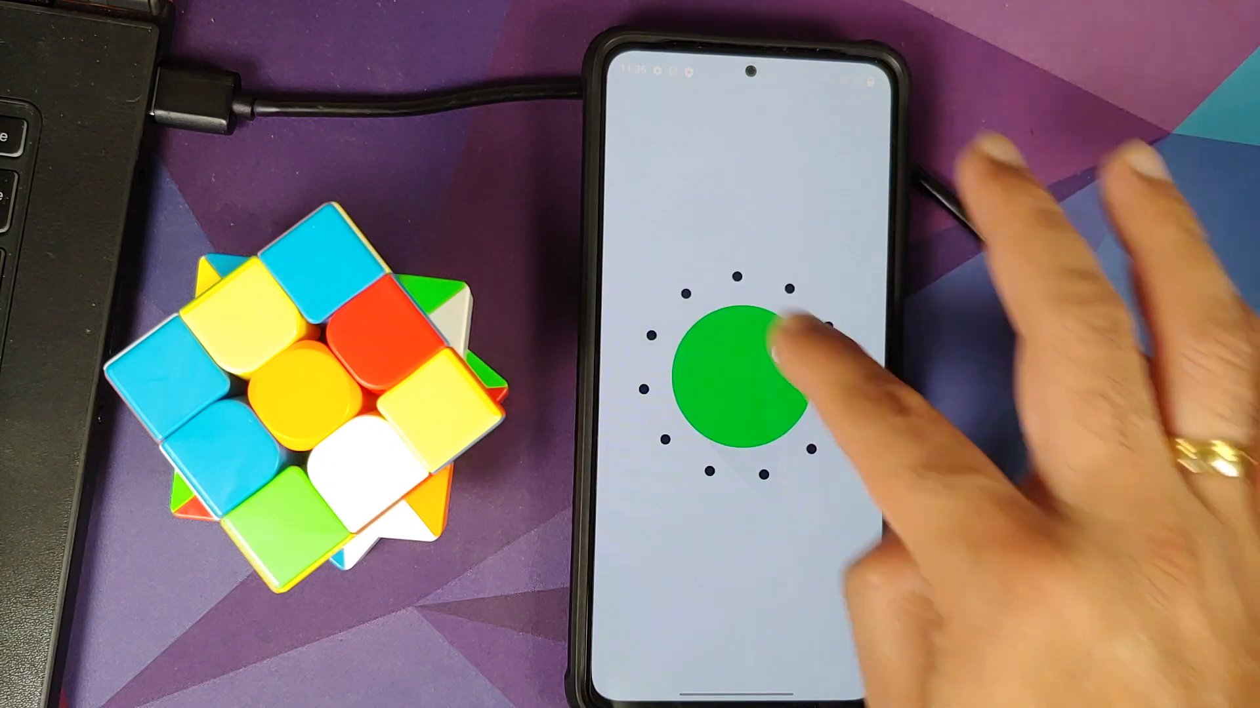
# Step: Dismiss the Cat Controls add-controls chooser with Cancel and return to the home screen
pyautogui.click(756, 353)
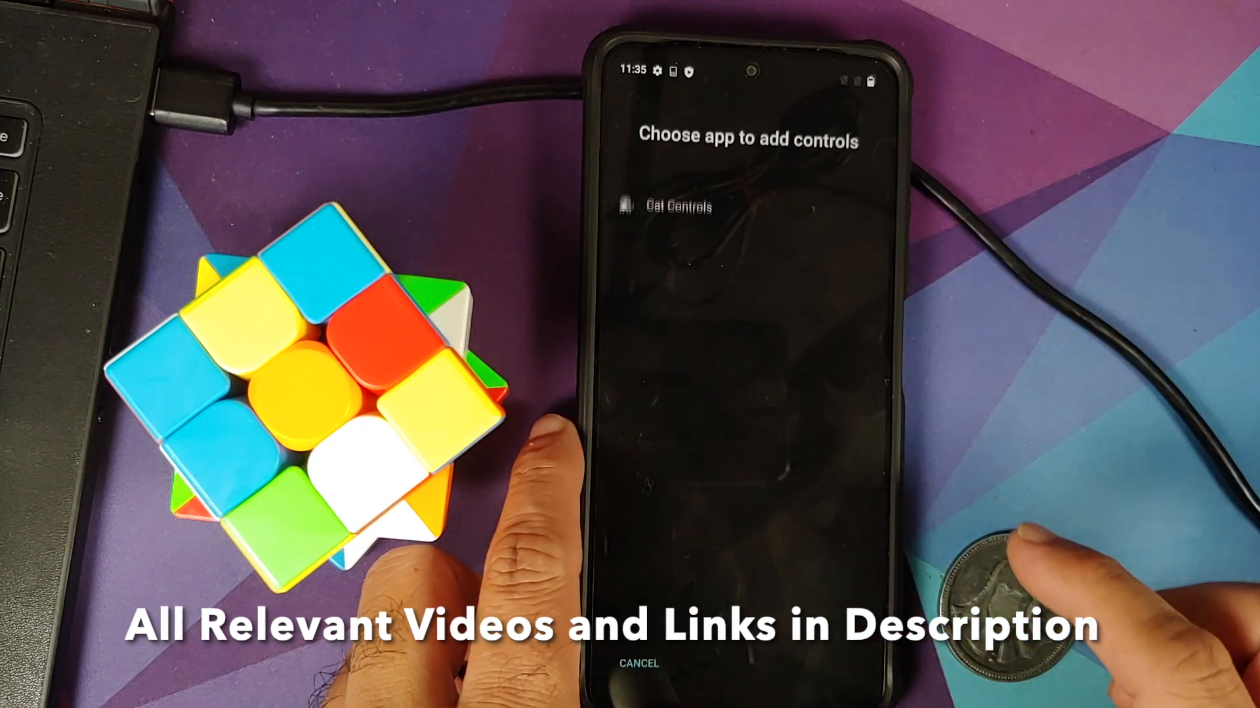
pyautogui.click(667, 206)
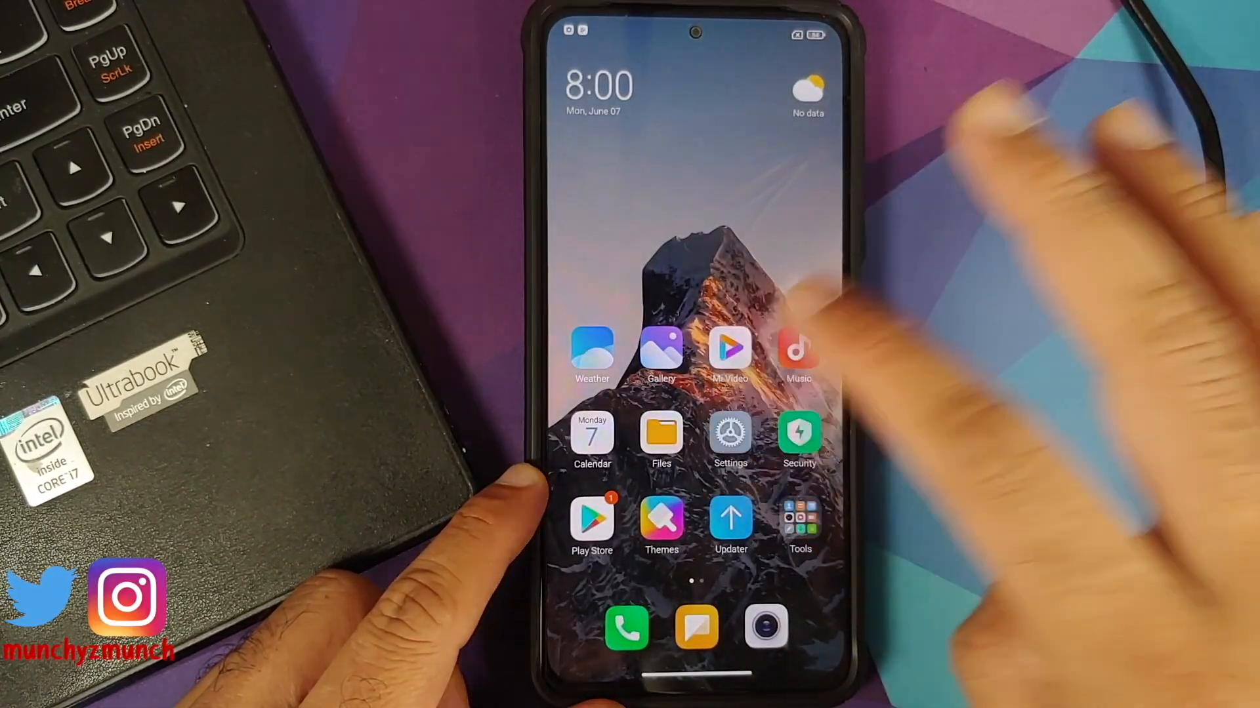
# Step: Open MIUI Settings and go into the Passwords & security page
pyautogui.click(730, 441)
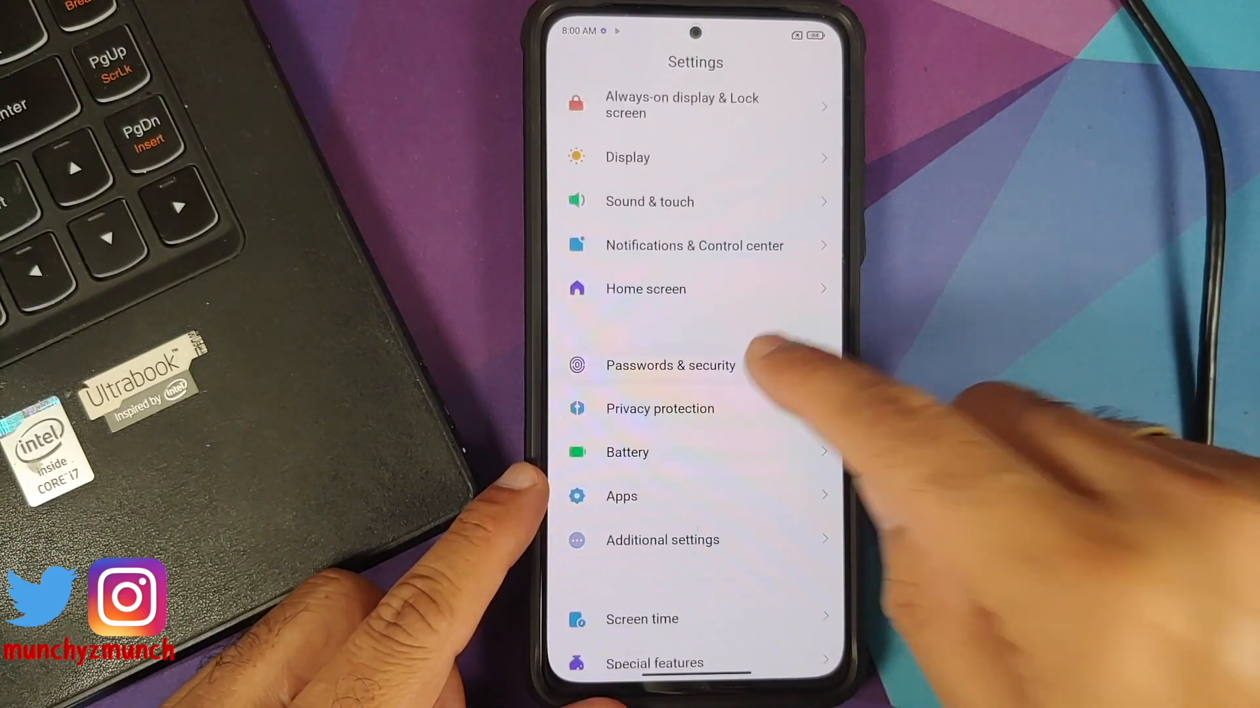
pyautogui.click(670, 366)
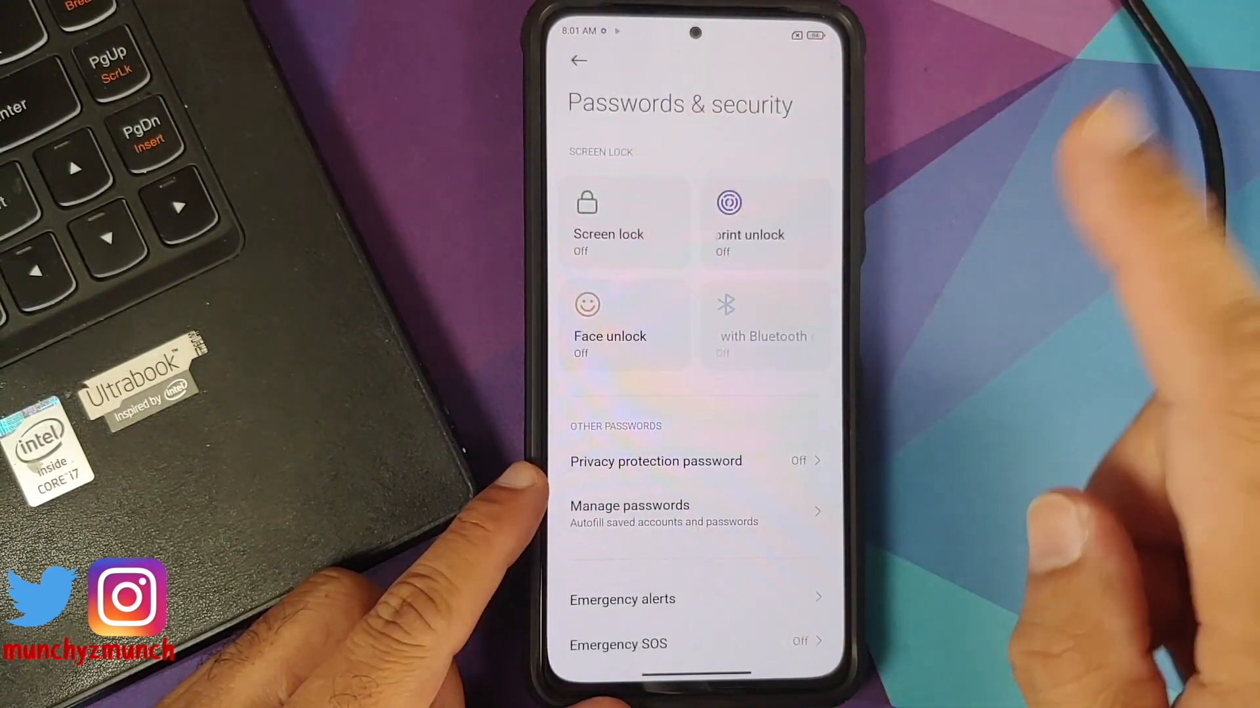
pyautogui.click(578, 60)
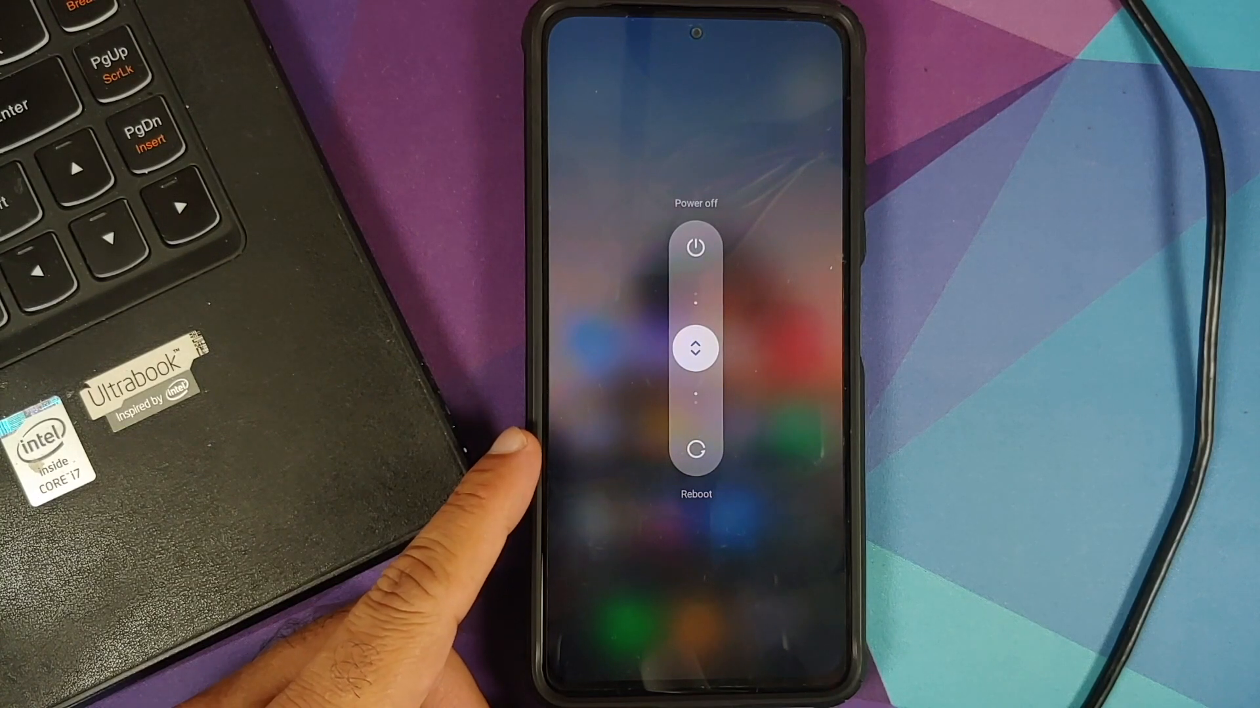
# Step: Choose Power off from the phone's power menu to shut it down
pyautogui.click(695, 247)
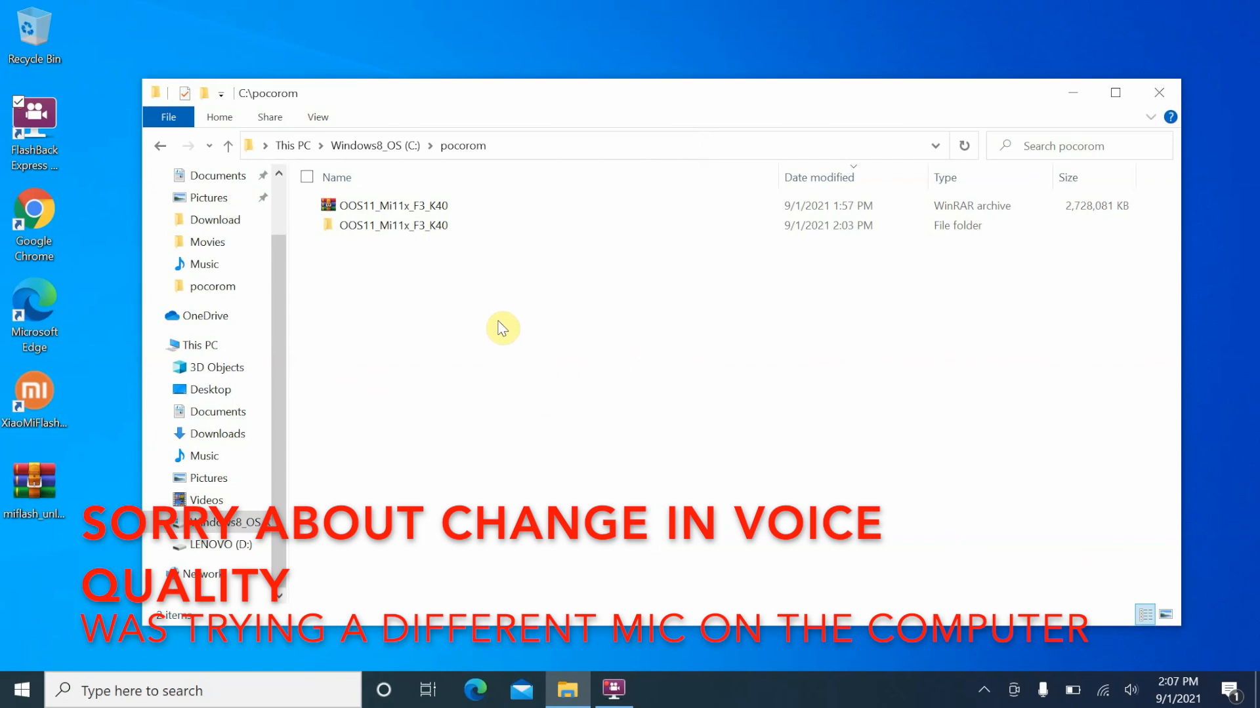
# Step: Select the OOS11_Mi11x_F3_K40 archive and bring up its WinRAR extract options
pyautogui.click(392, 205)
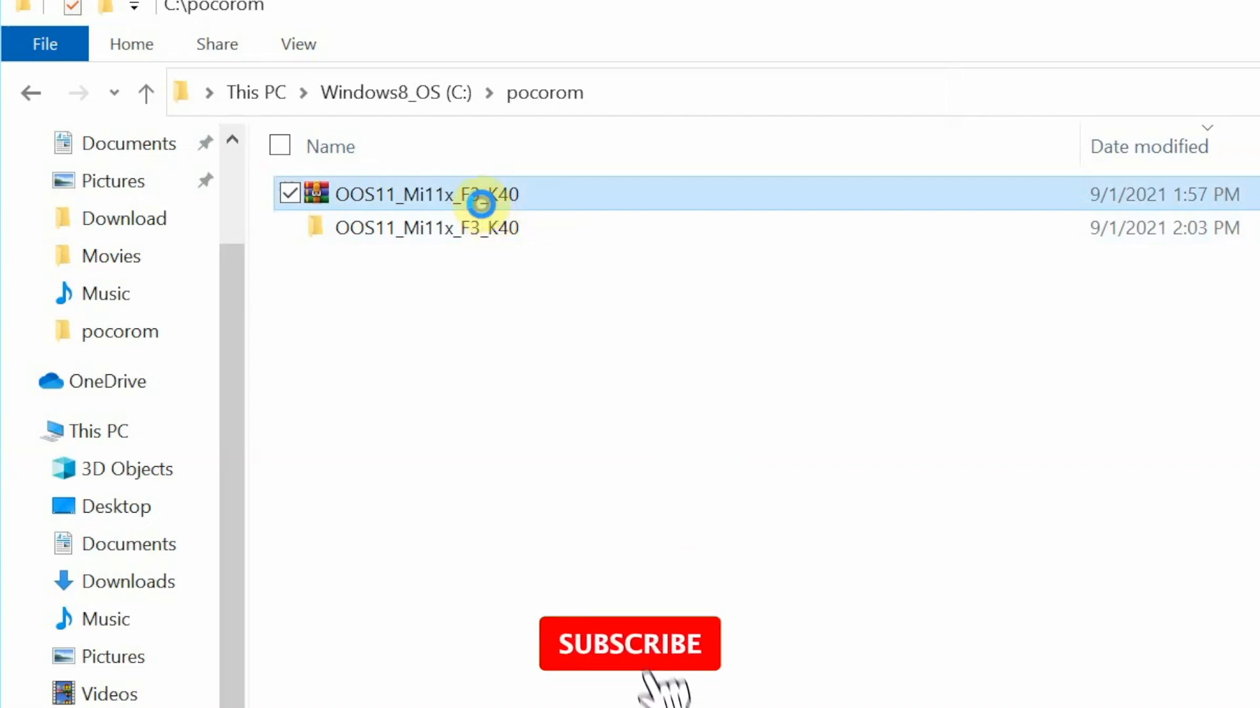
pyautogui.rightClick(428, 195)
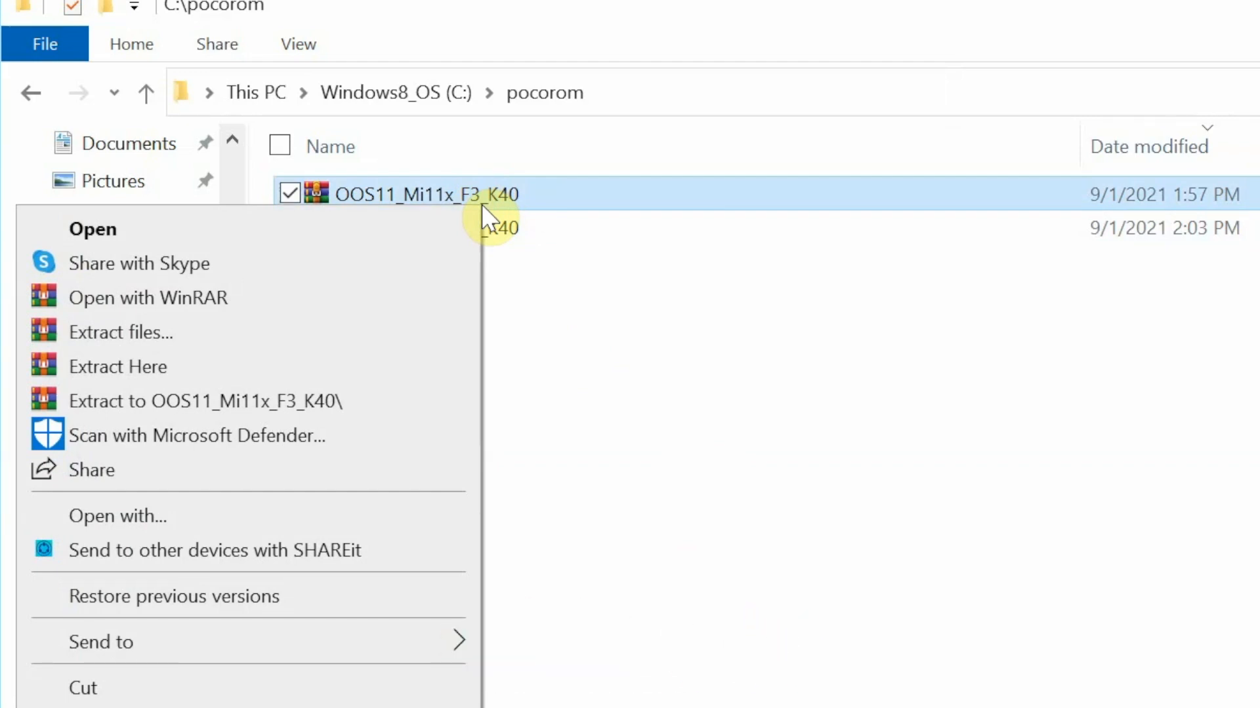
pyautogui.moveTo(349, 318)
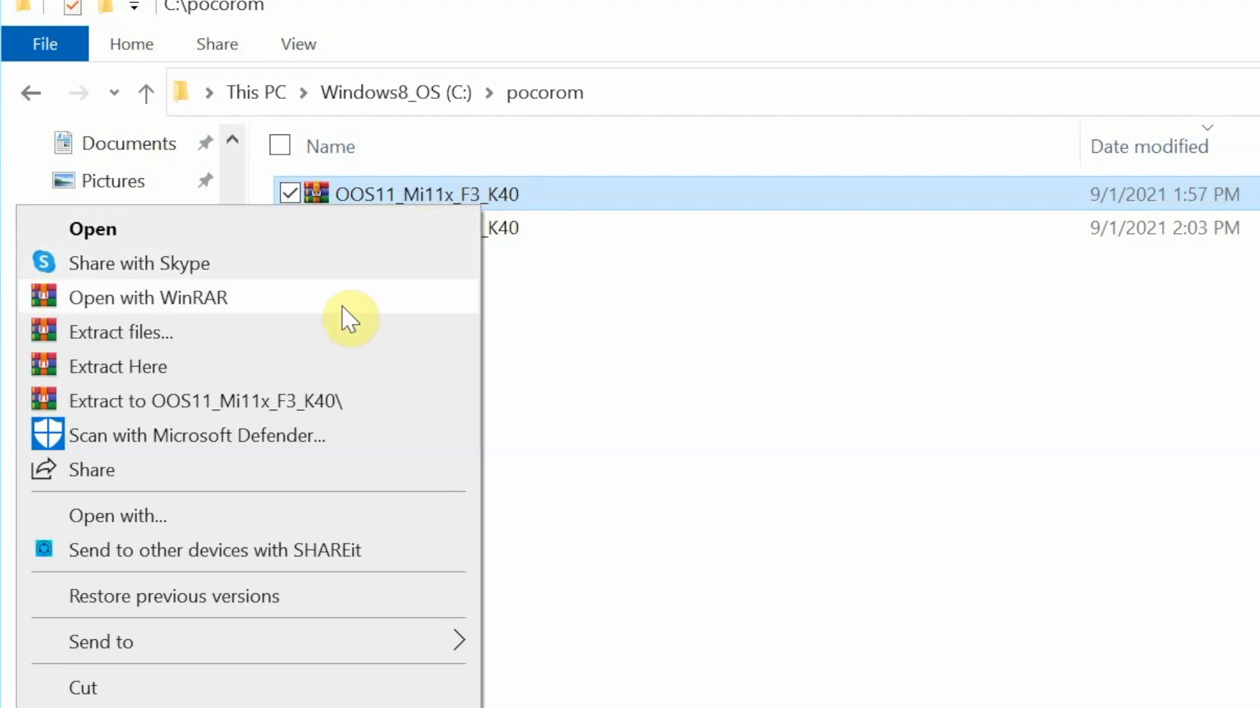
pyautogui.moveTo(277, 401)
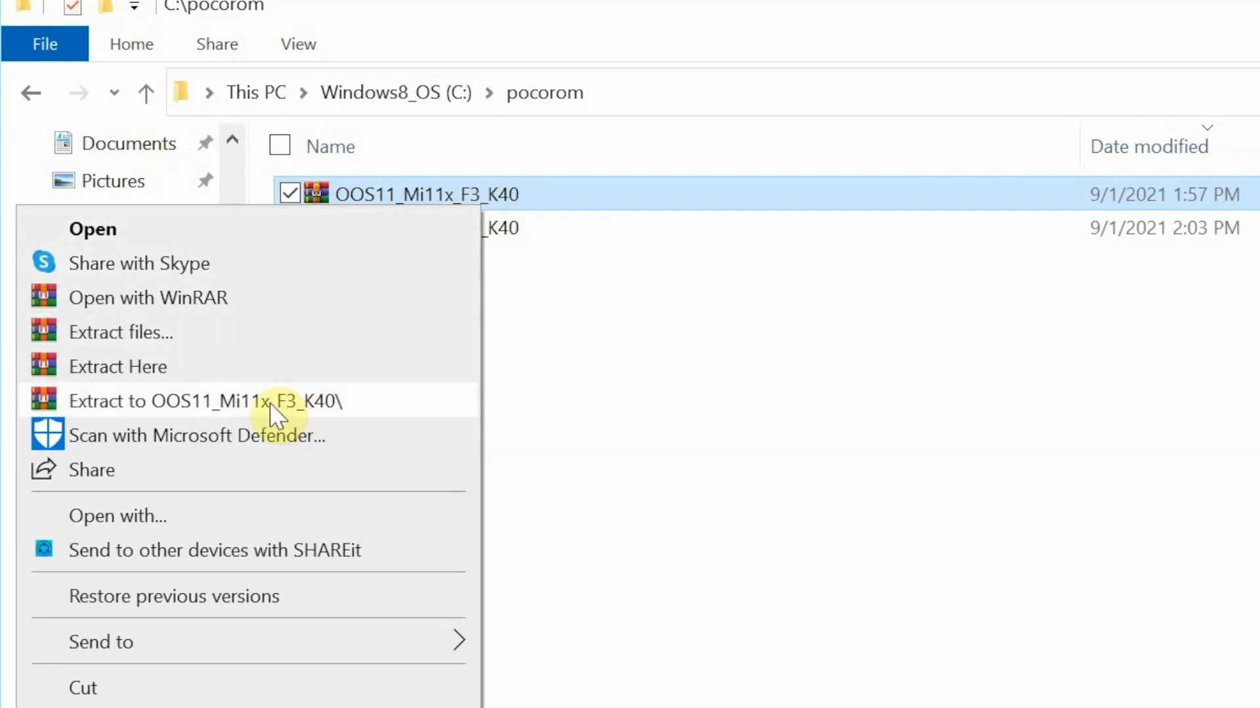
pyautogui.moveTo(791, 434)
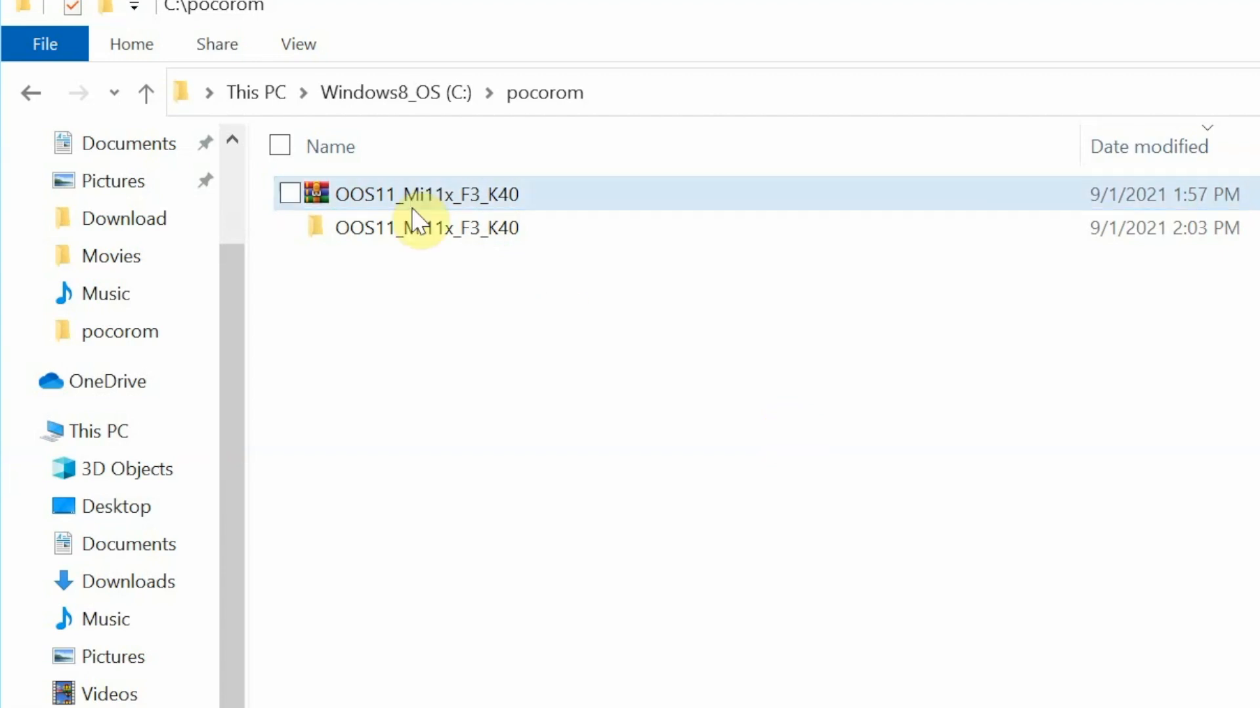
pyautogui.moveTo(413, 233)
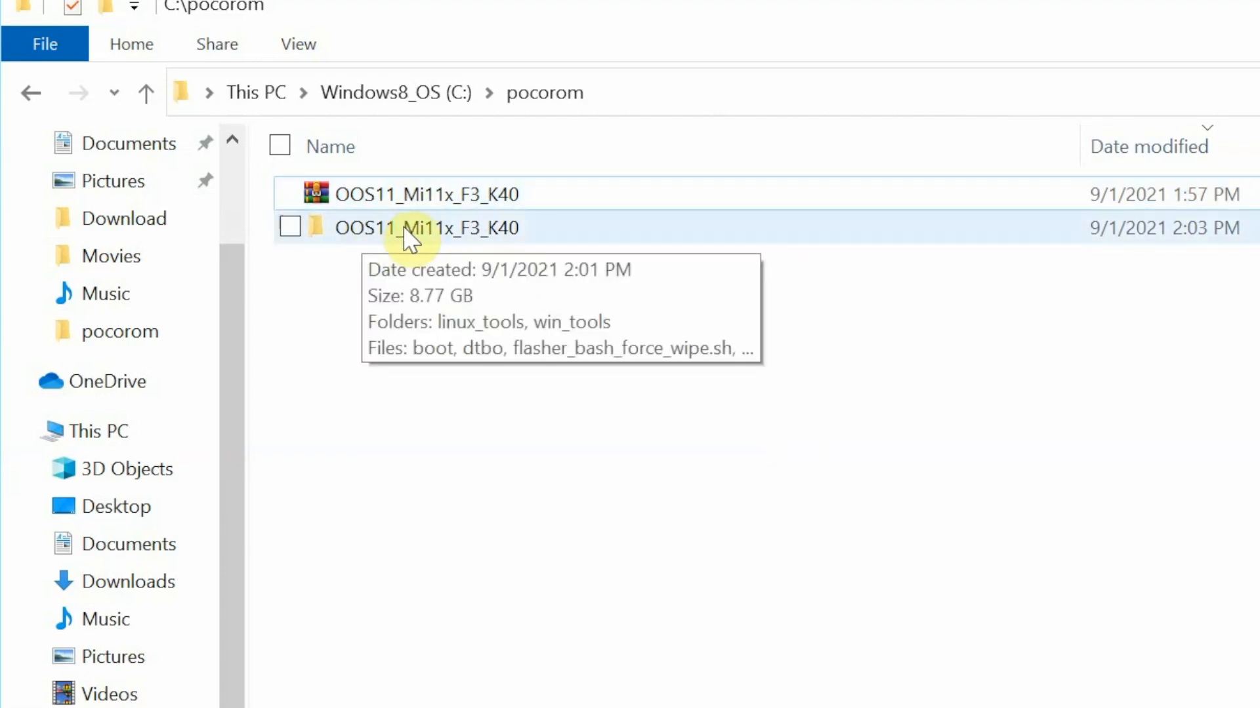
# Step: Go into the extracted OOS11_Mi11x_F3_K40 folder's win_tools subfolder and select its address path
pyautogui.doubleClick(426, 227)
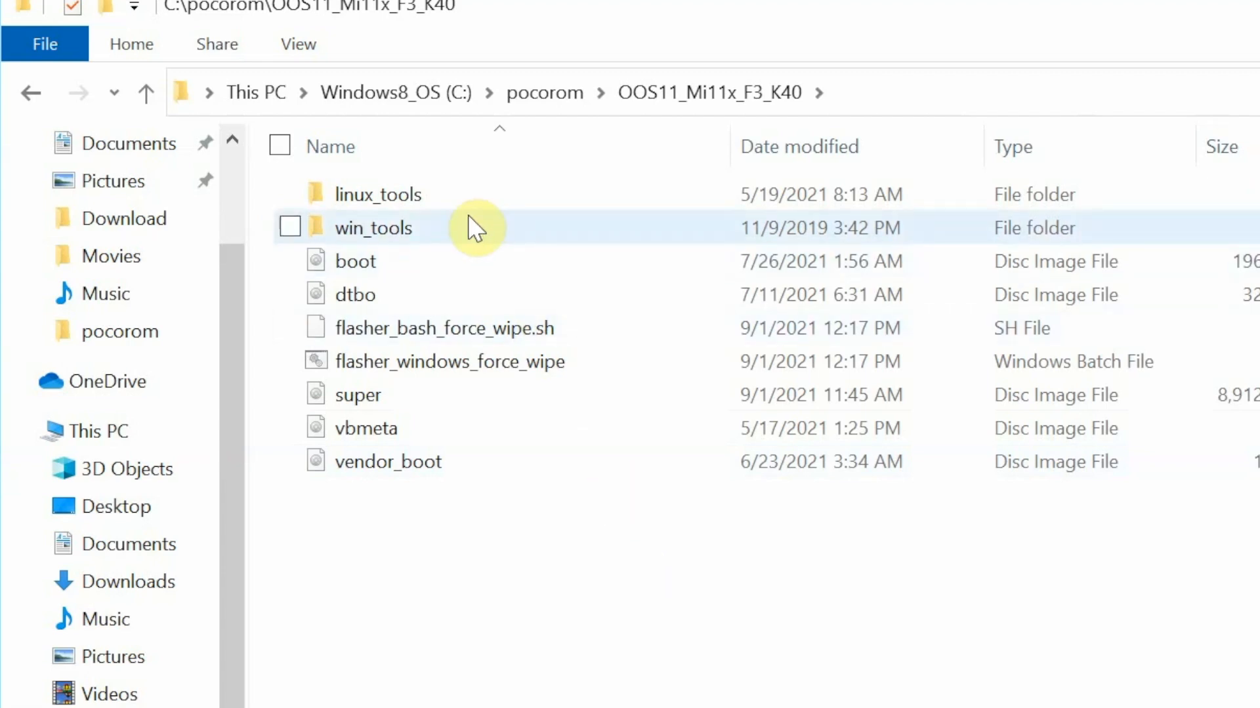
pyautogui.click(290, 227)
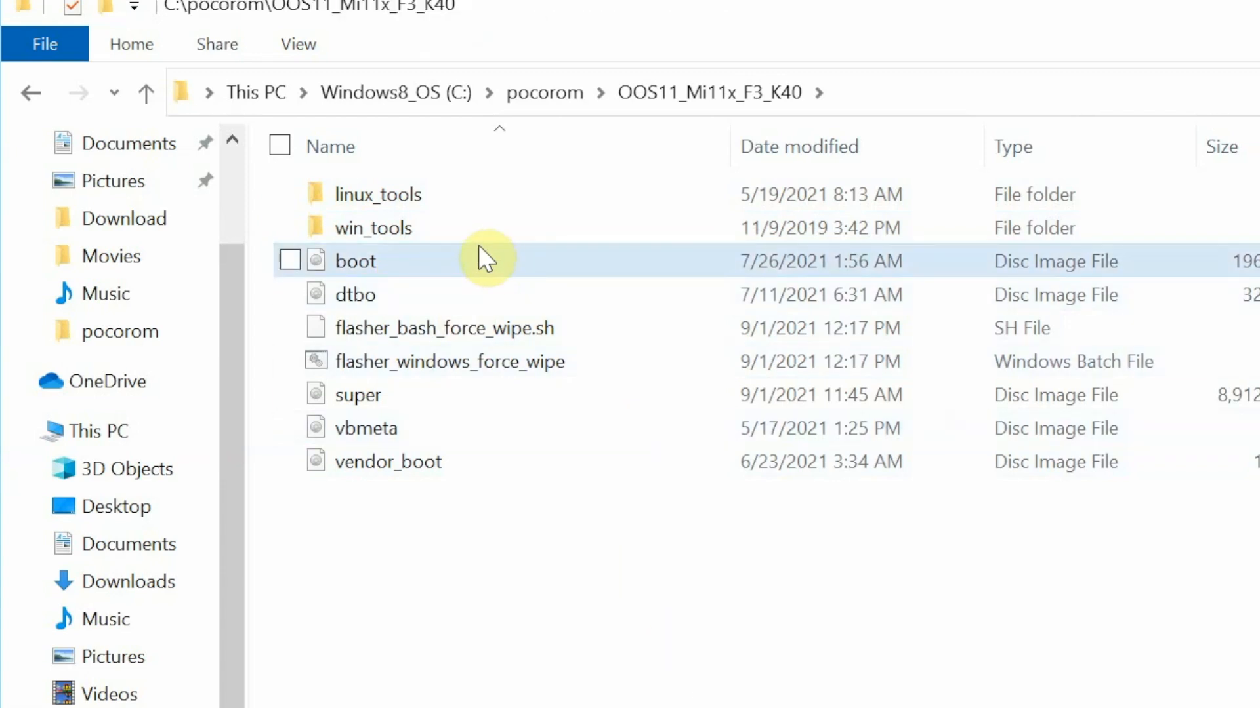
pyautogui.doubleClick(374, 227)
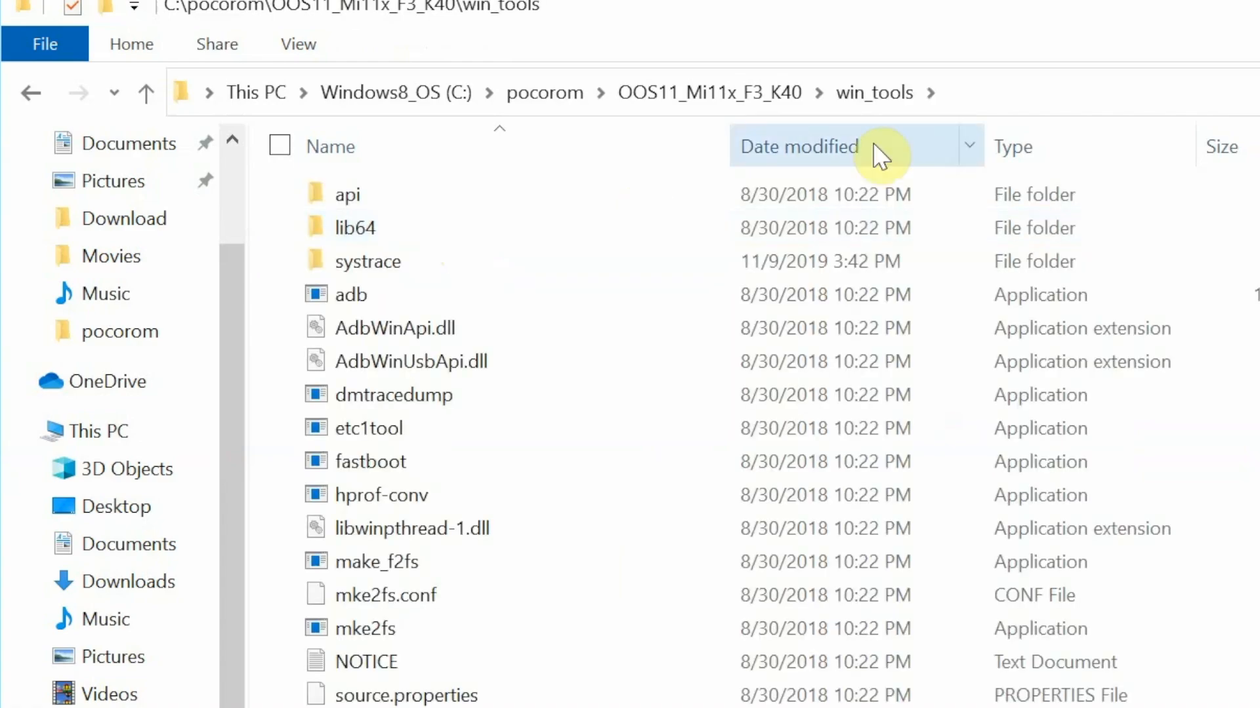
pyautogui.click(1115, 92)
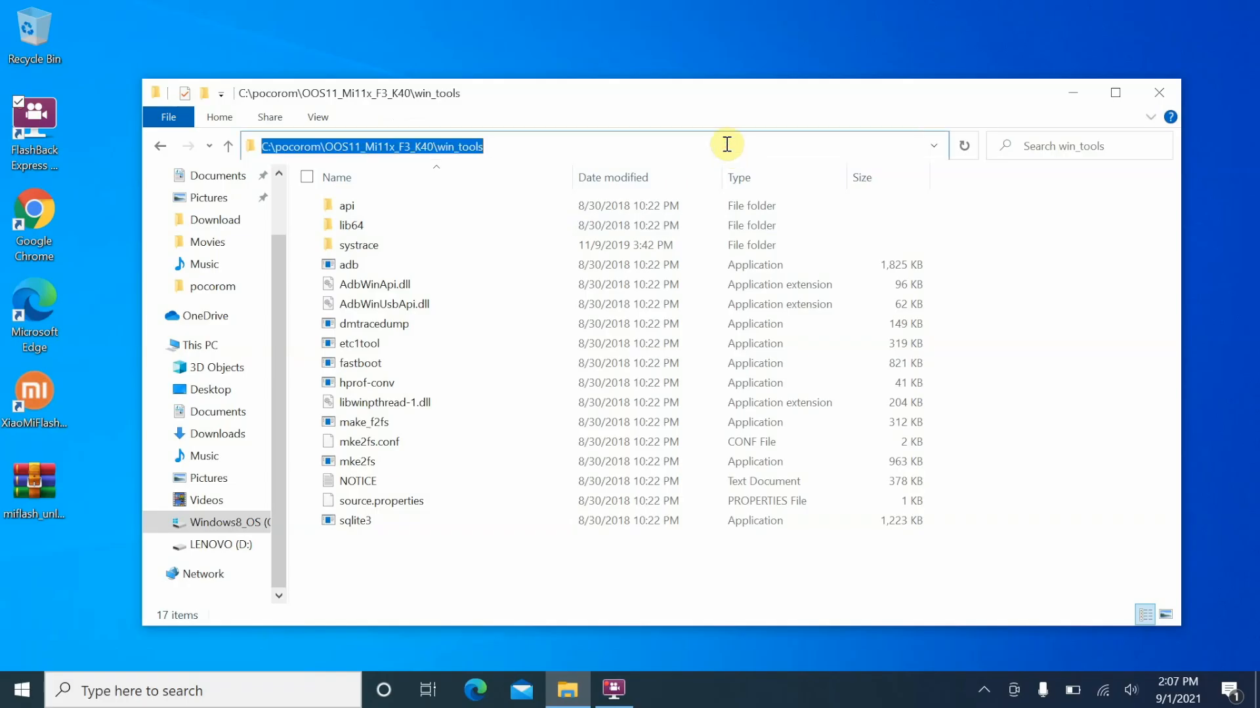
# Step: Launch cmd at win_tools and run 'fastboot devices' to check the phone is detected
pyautogui.write('cmd')
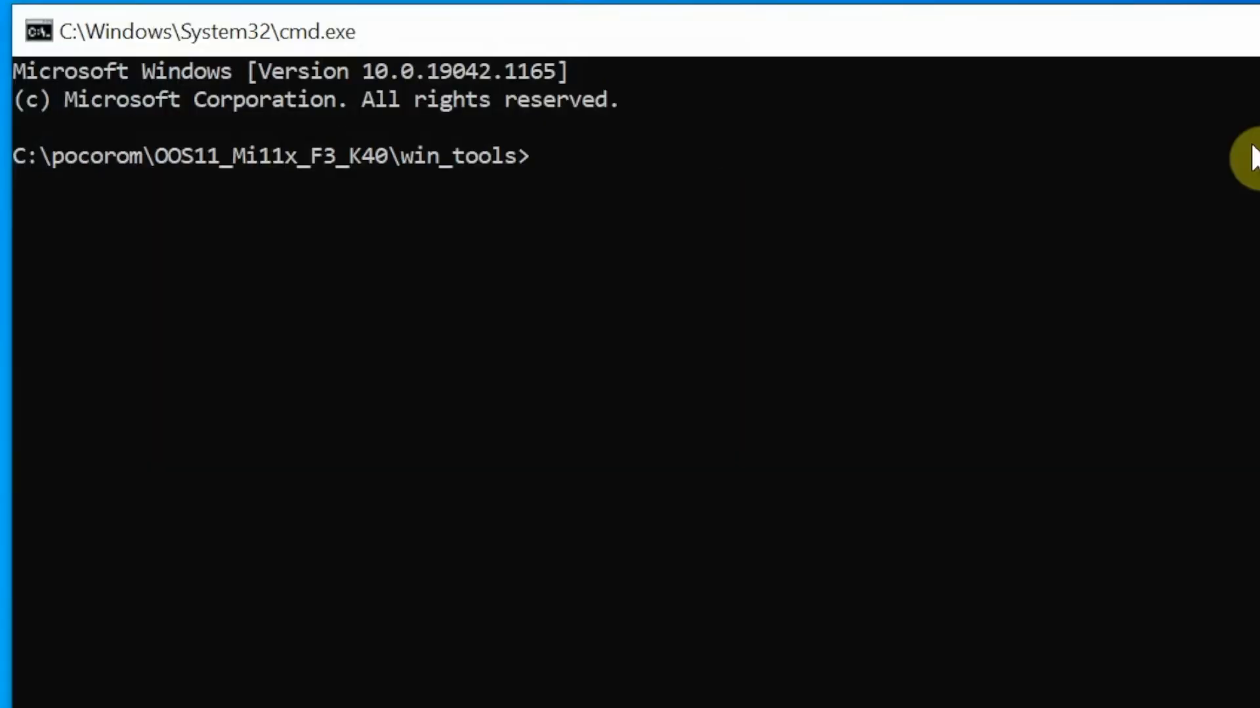
pyautogui.write('fastbp')
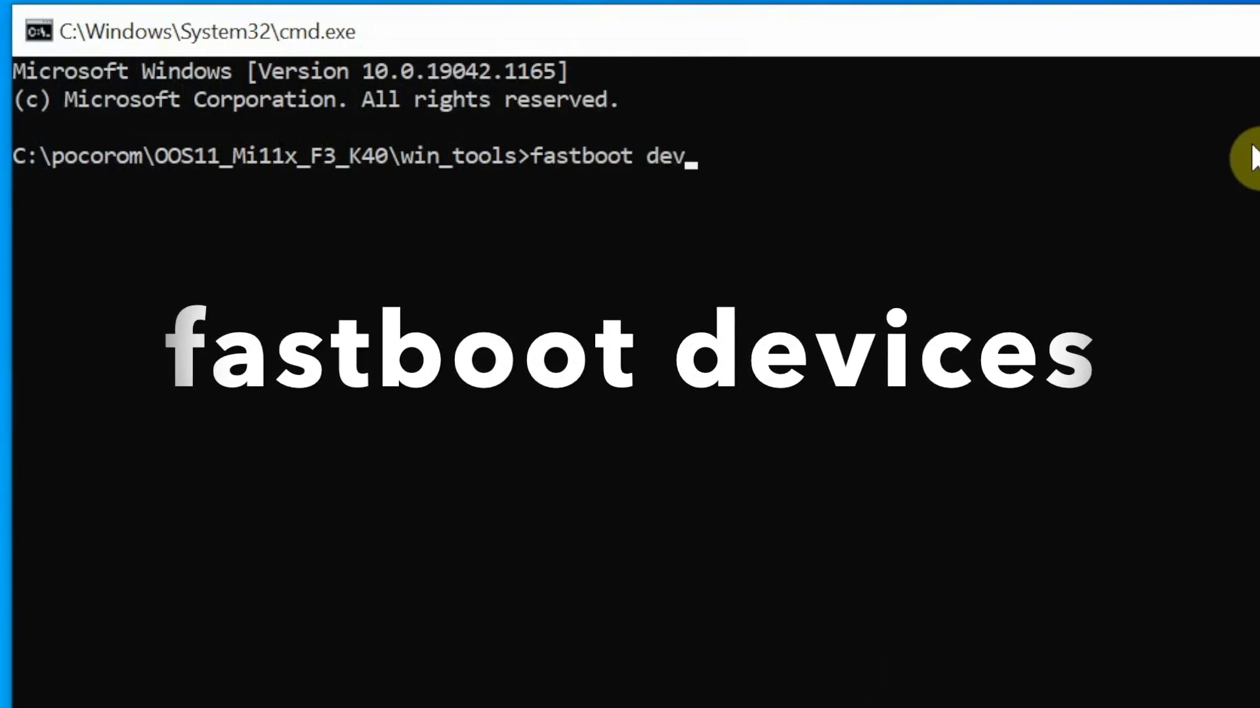
pyautogui.write('ices')
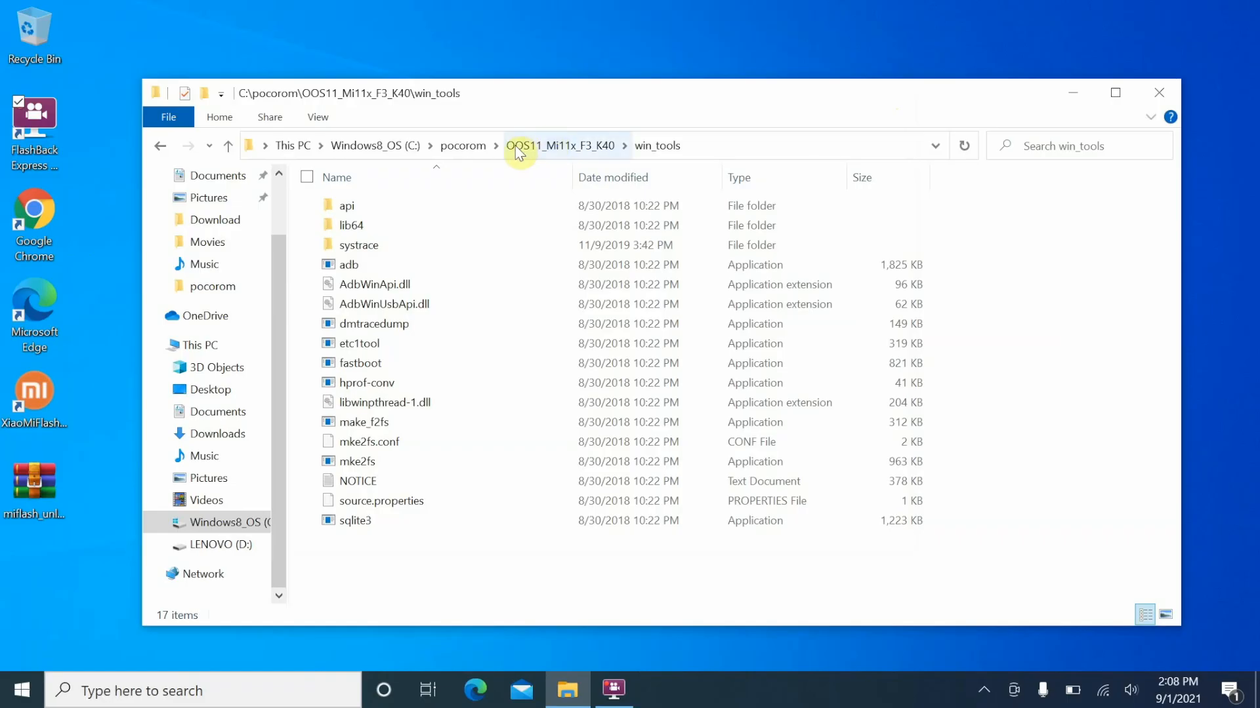
# Step: Return to the OOS11_Mi11x_F3_K40 folder and select the flasher_windows_force_wipe batch file
pyautogui.click(560, 146)
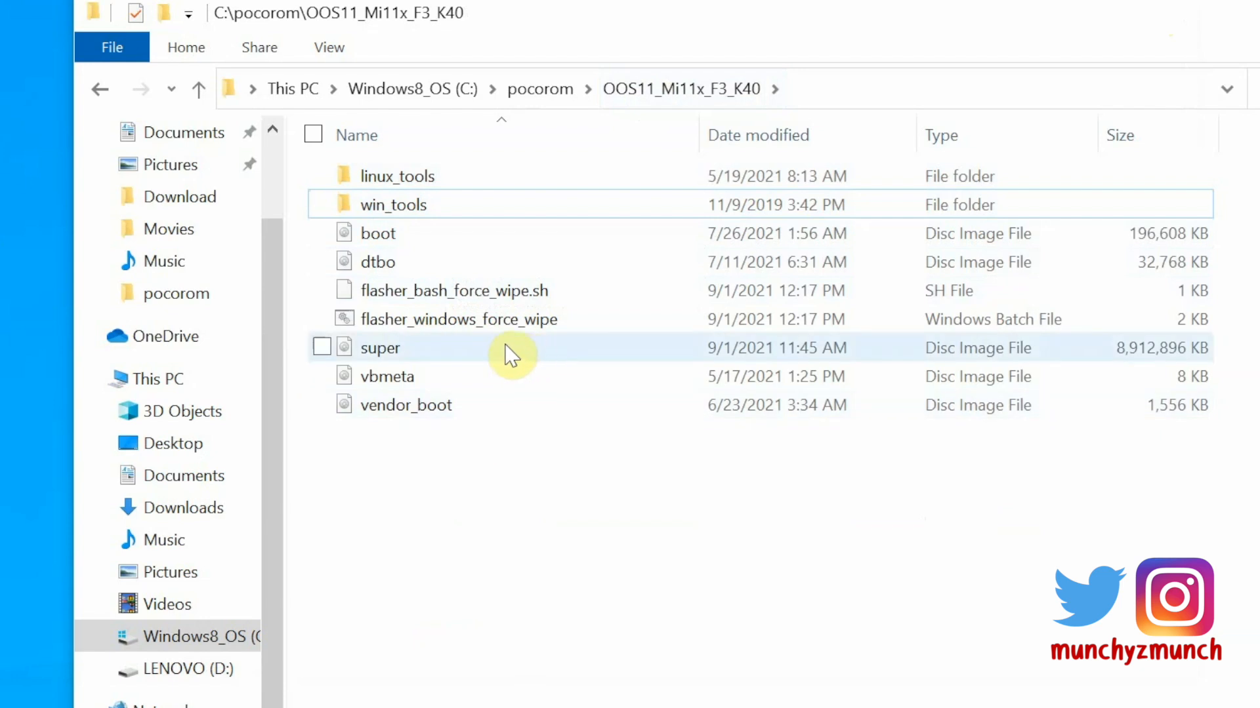
pyautogui.click(458, 319)
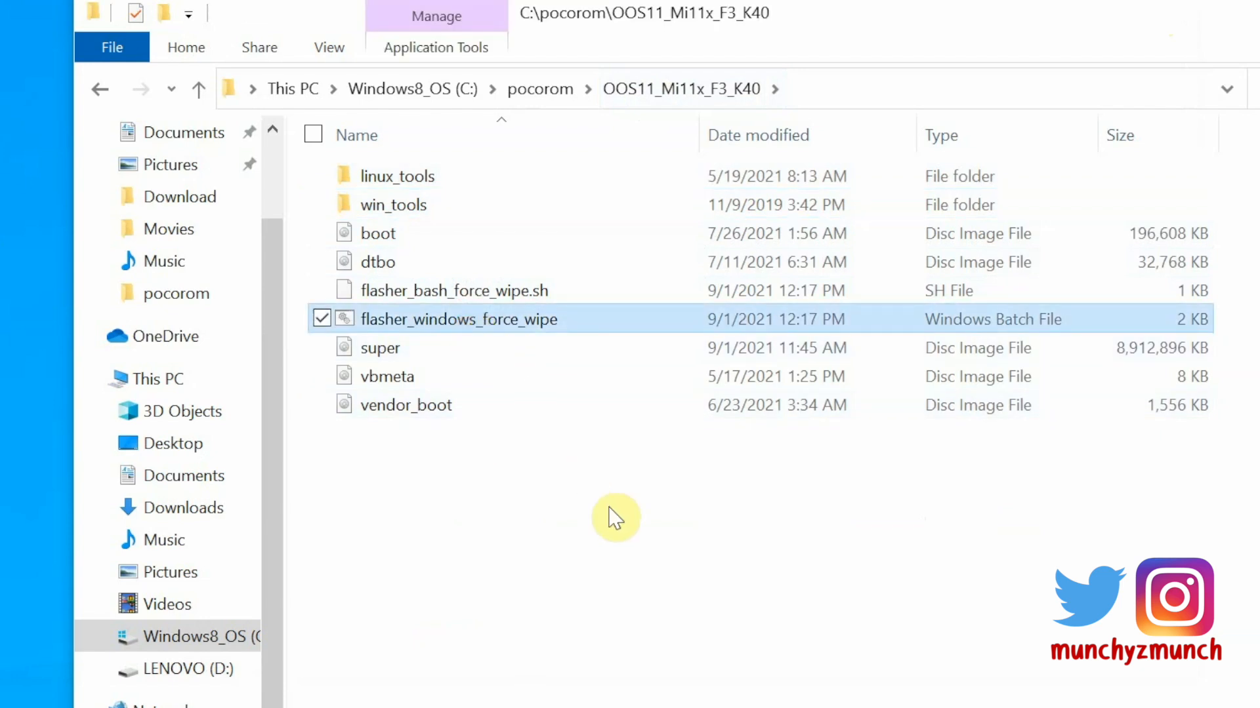
pyautogui.moveTo(965, 325)
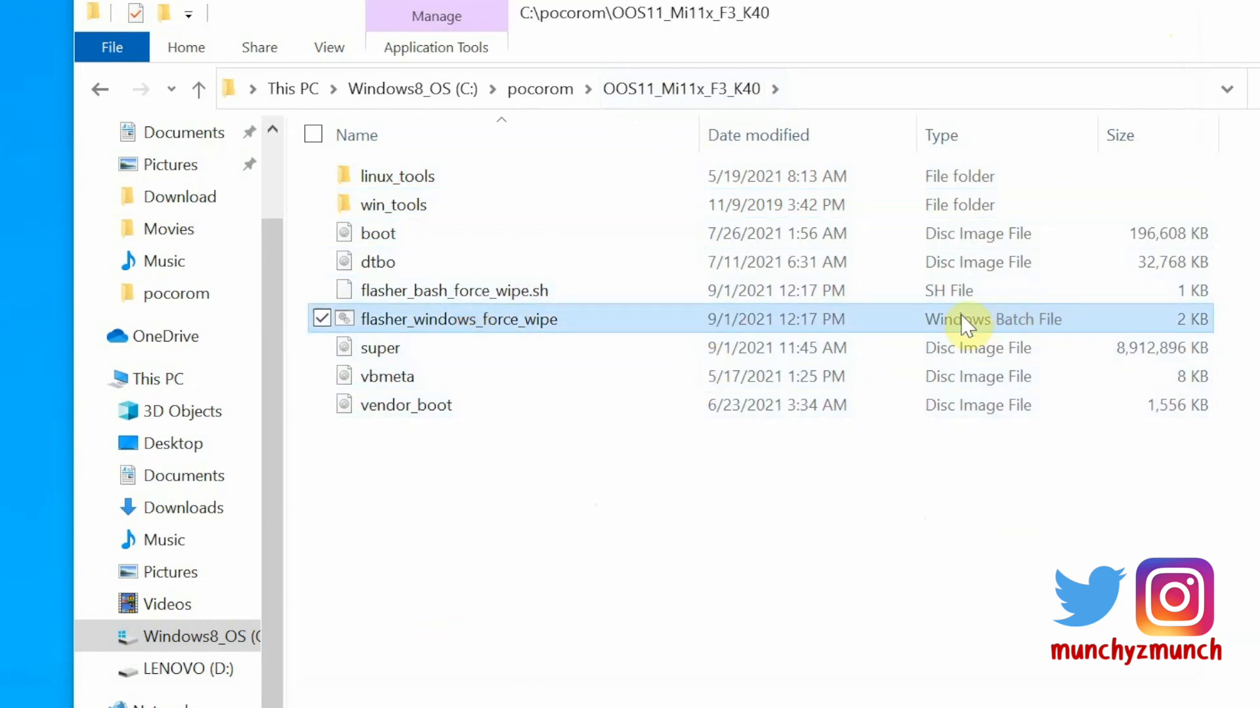
pyautogui.moveTo(980, 336)
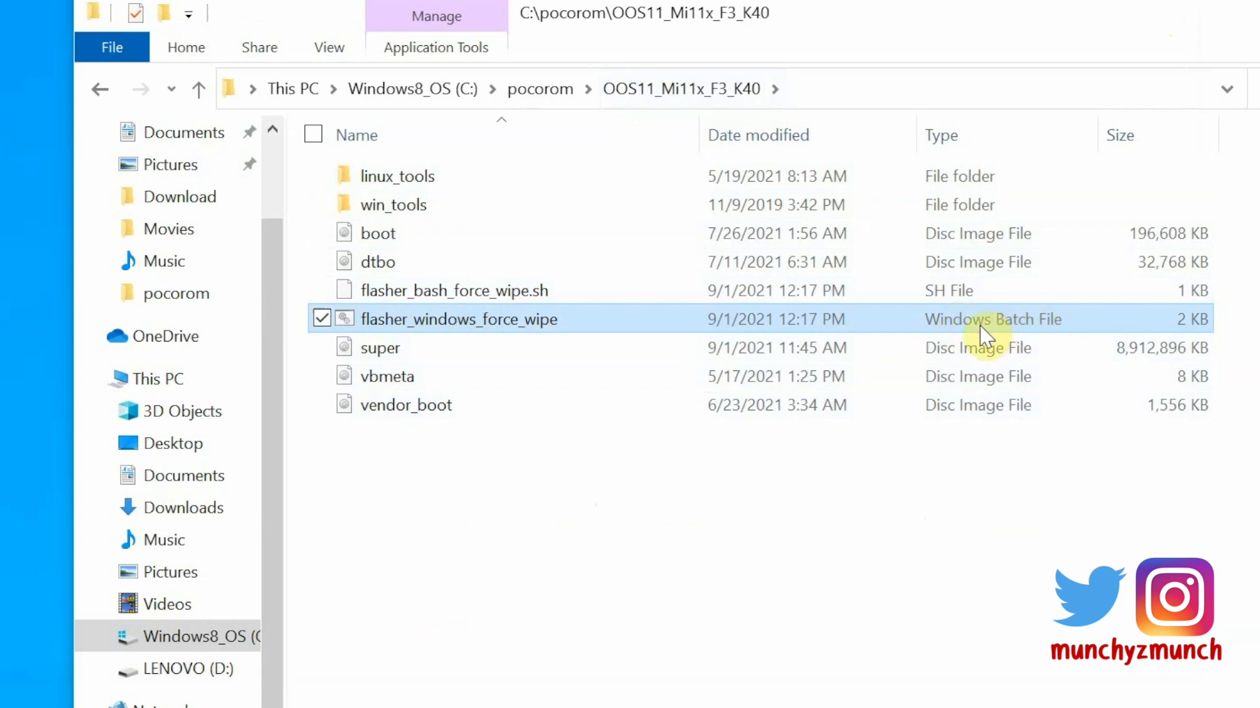
pyautogui.moveTo(573, 542)
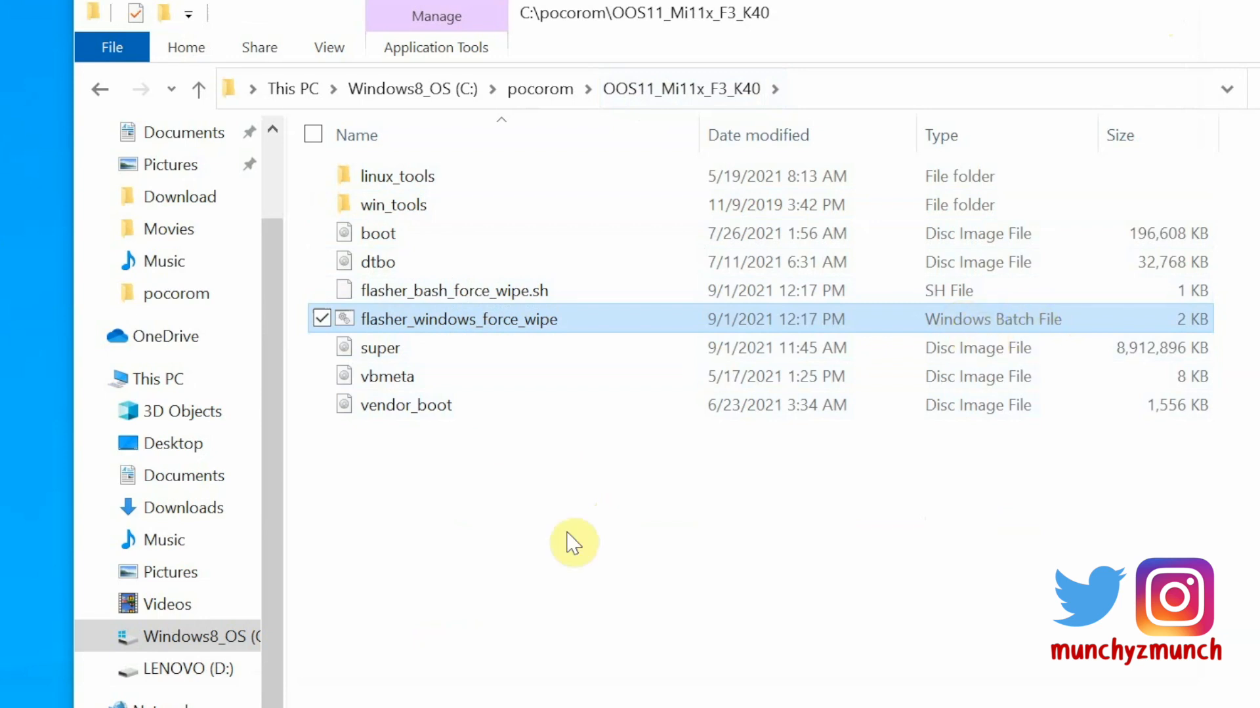
pyautogui.moveTo(587, 366)
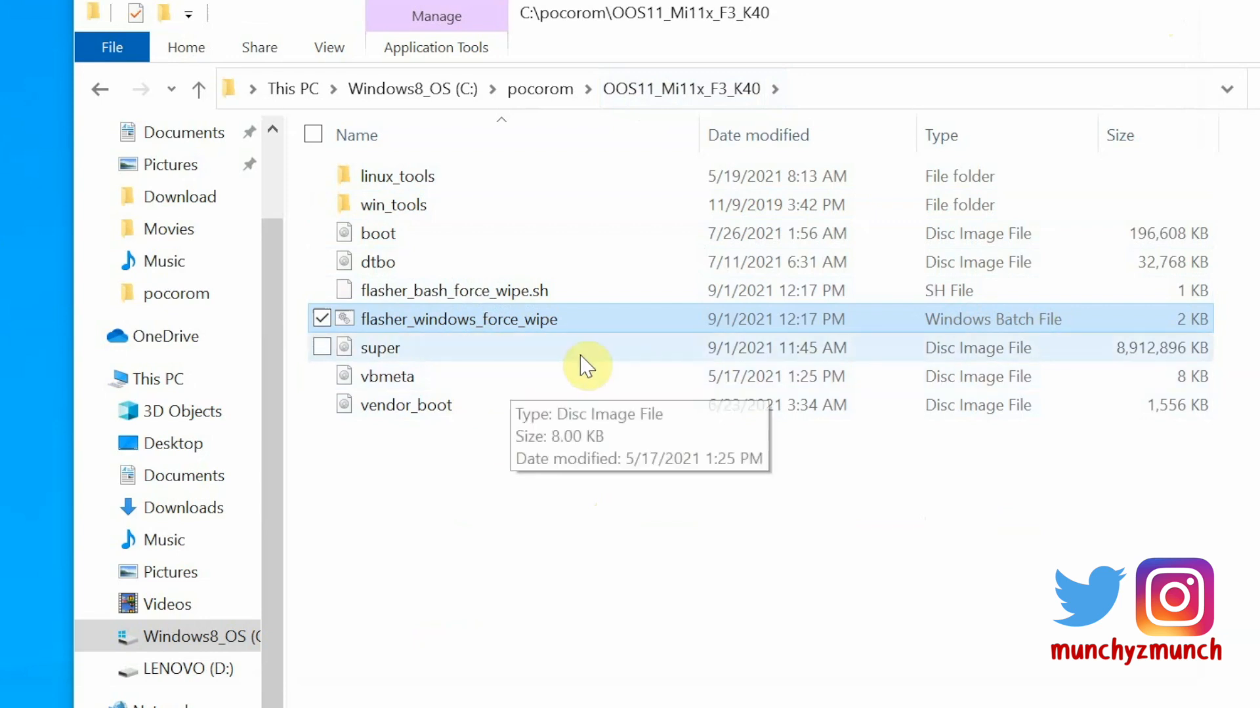
pyautogui.moveTo(578, 496)
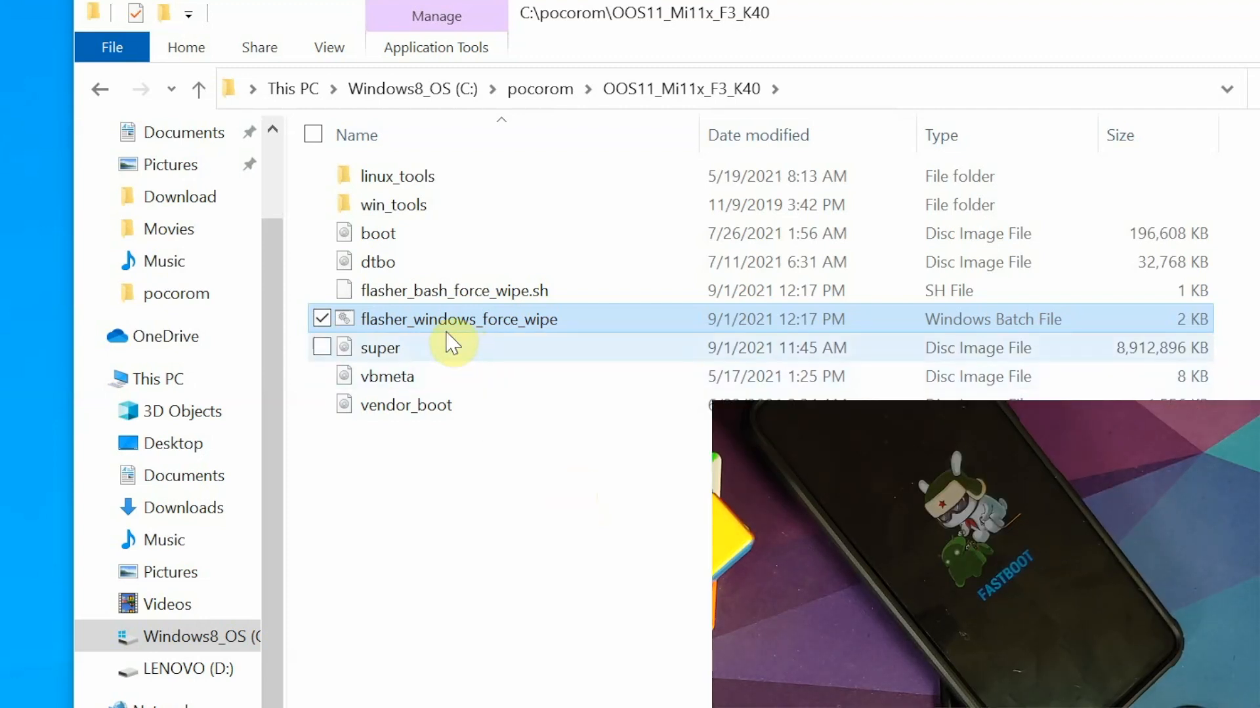
# Step: Run flasher_windows_force_wipe.bat and follow the partitions flashing in the cmd window
pyautogui.doubleClick(459, 319)
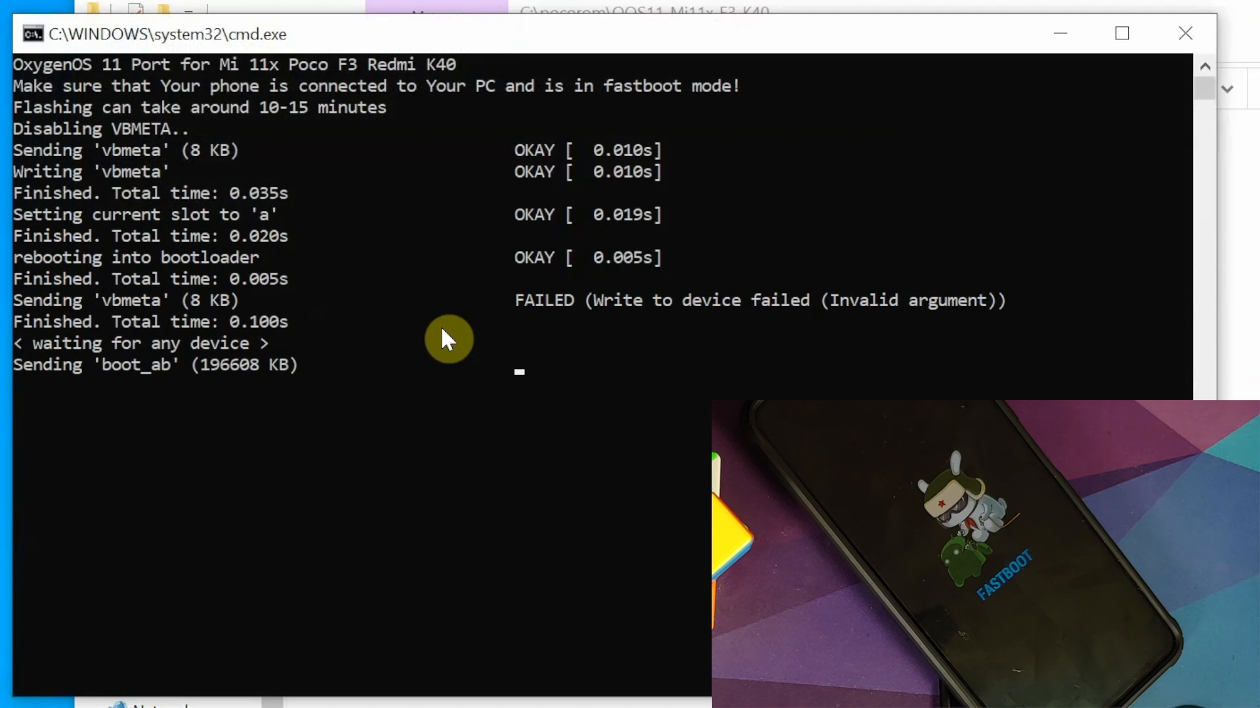
pyautogui.moveTo(635, 314)
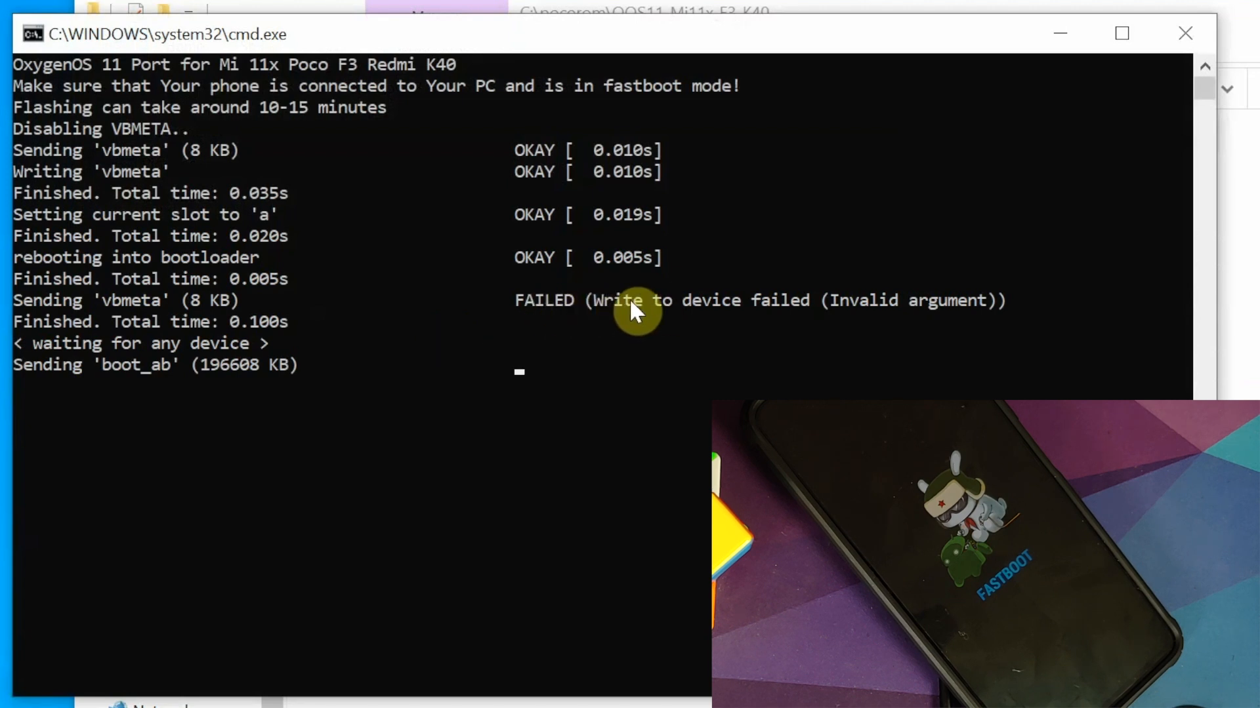
pyautogui.moveTo(237, 392)
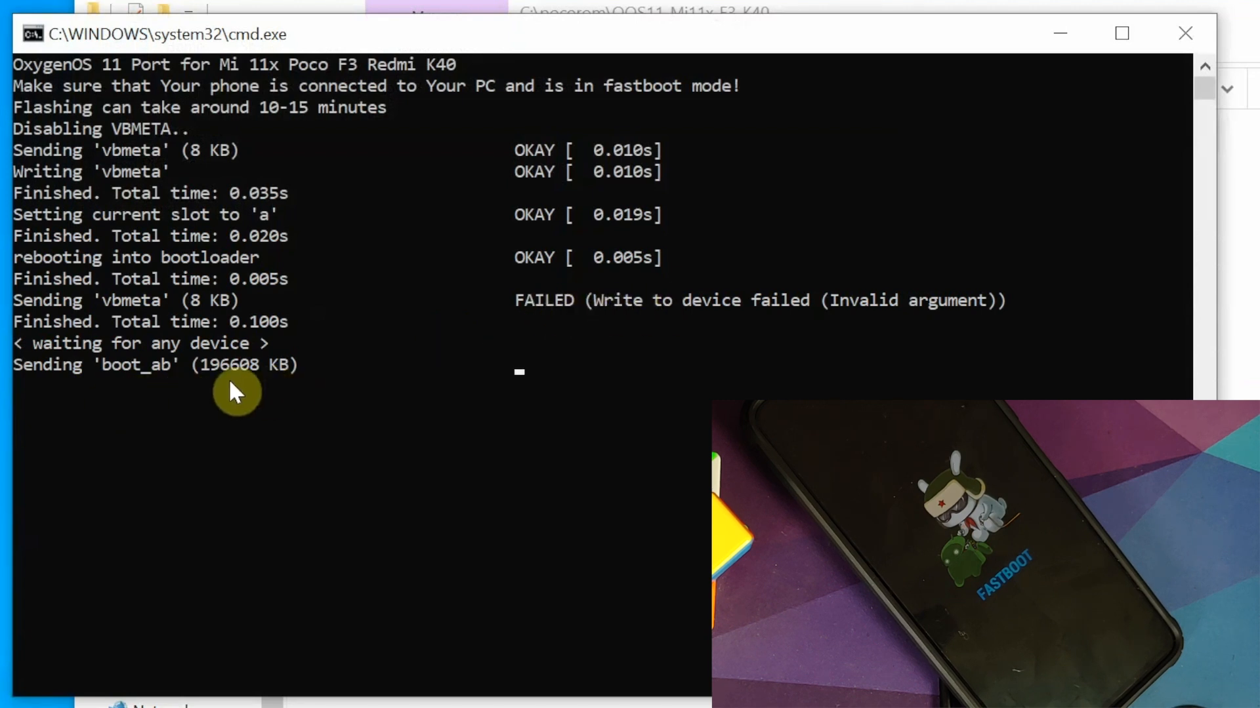
pyautogui.moveTo(310, 382)
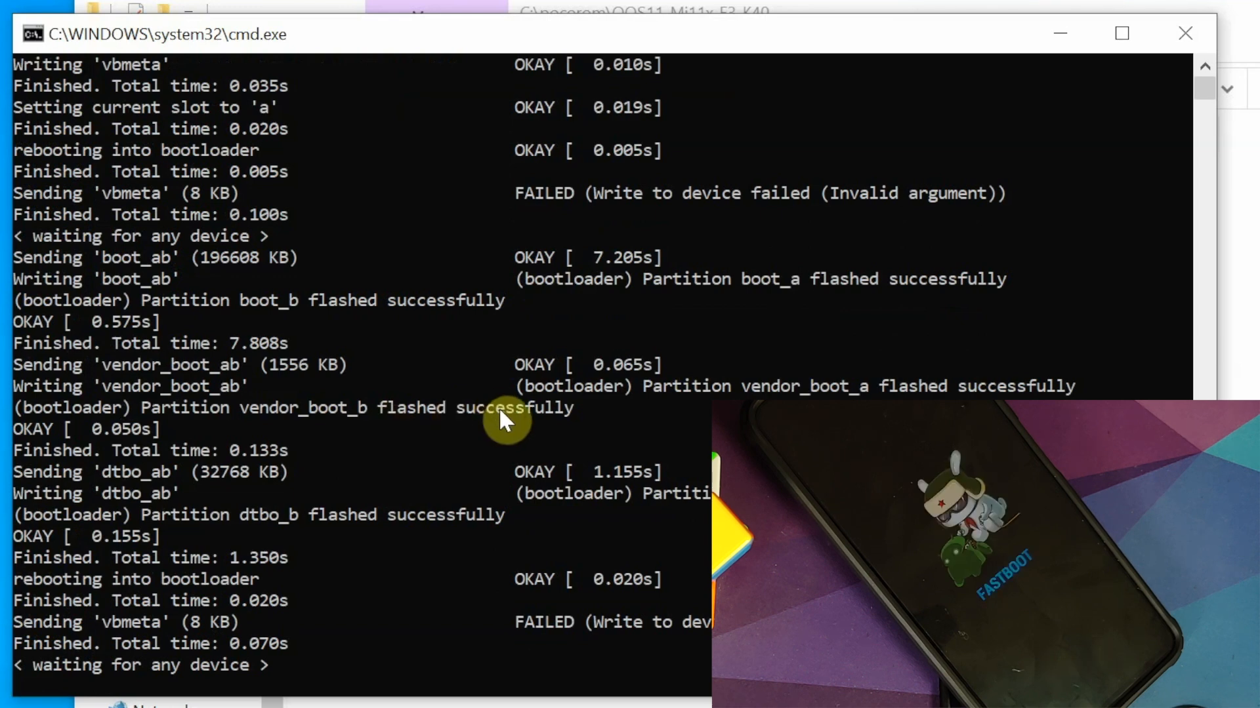
pyautogui.scroll(-3)
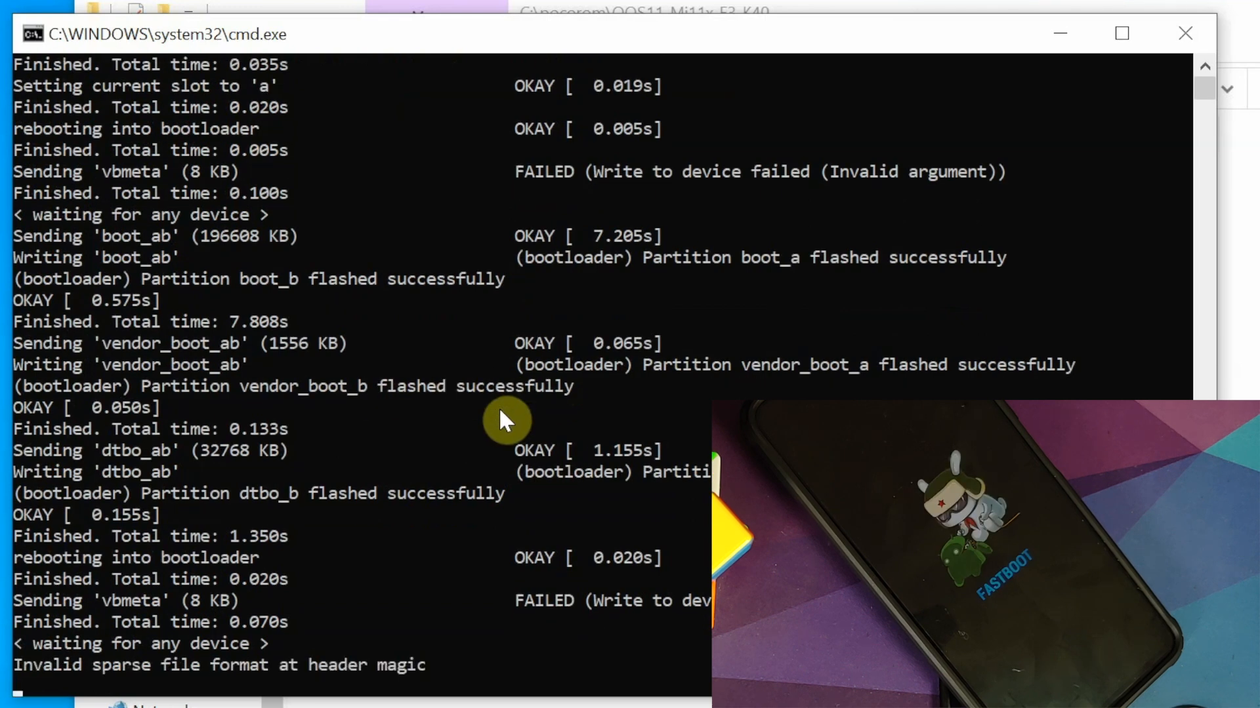
pyautogui.moveTo(563, 560)
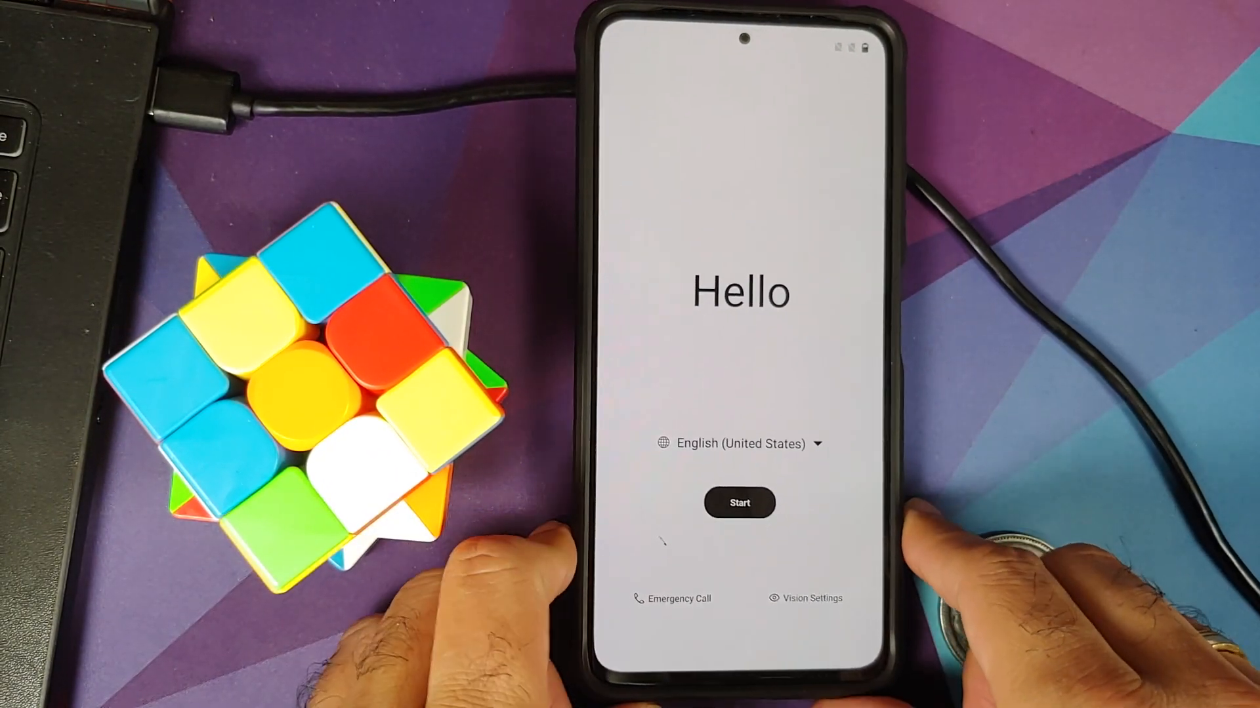
# Step: Tap through on the phone as it comes up in the TWRP main menu after flashing
pyautogui.click(739, 503)
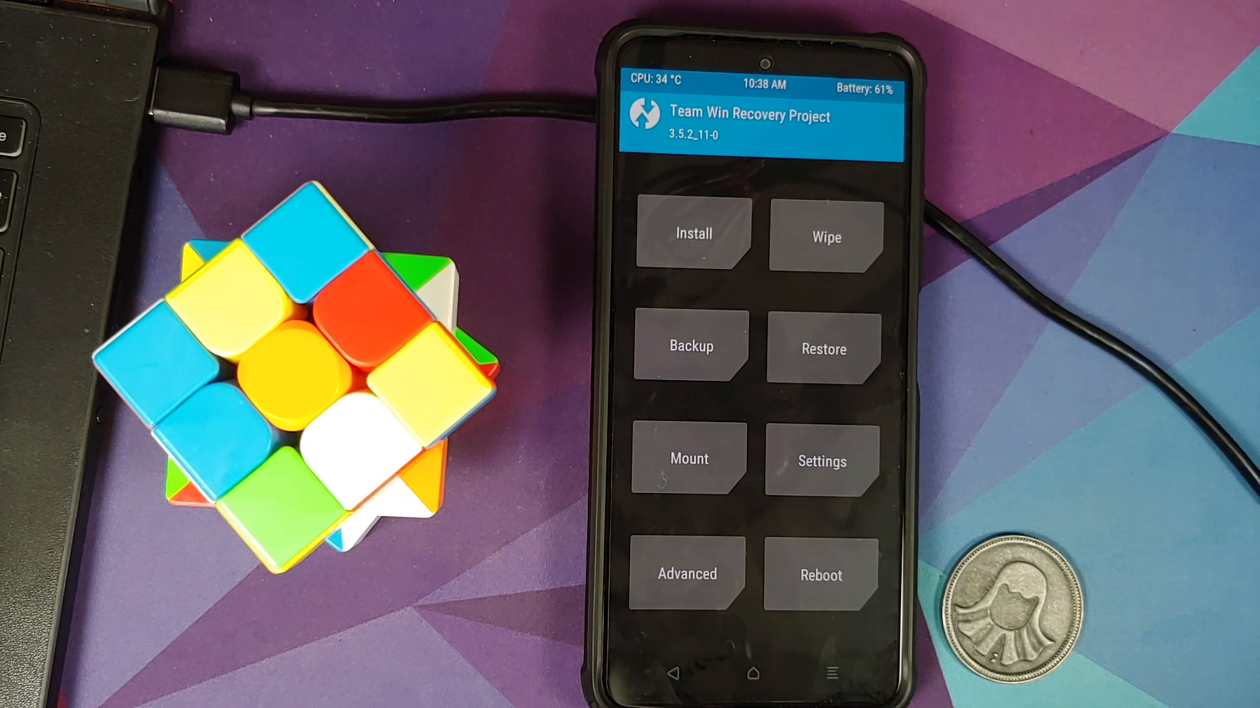
# Step: Reboot the phone from TWRP's Reboot menu into System
pyautogui.click(822, 573)
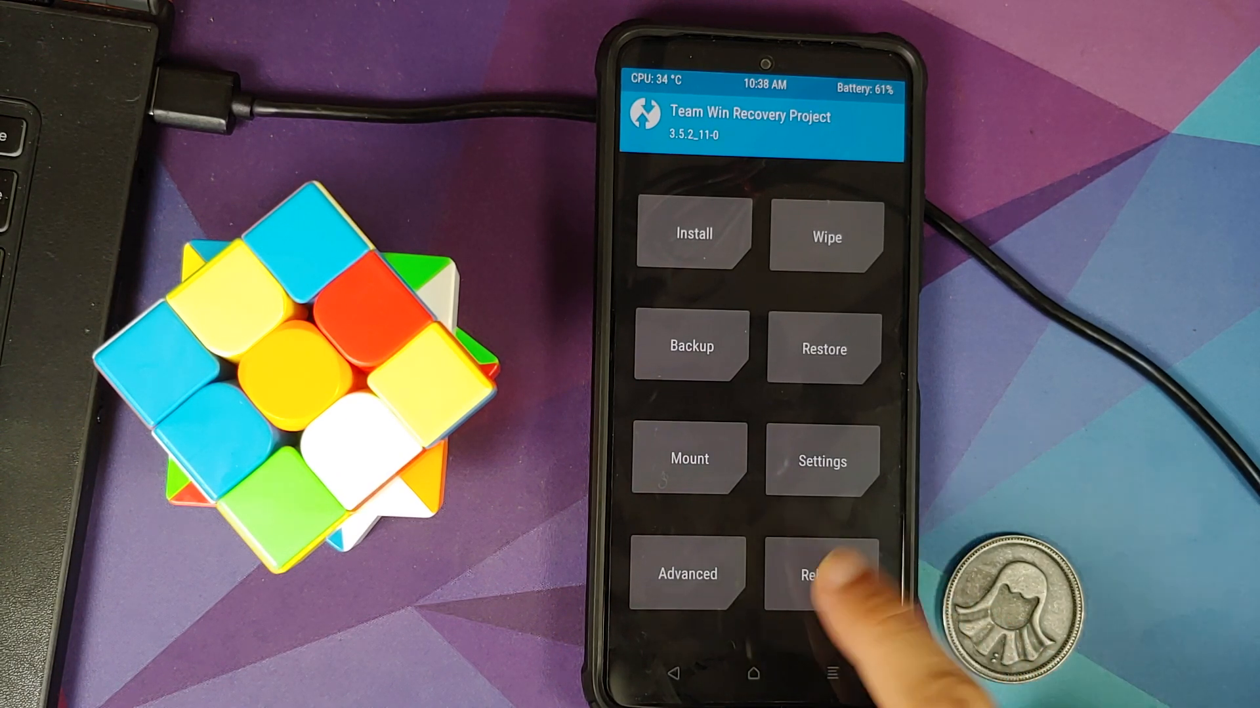
pyautogui.click(823, 575)
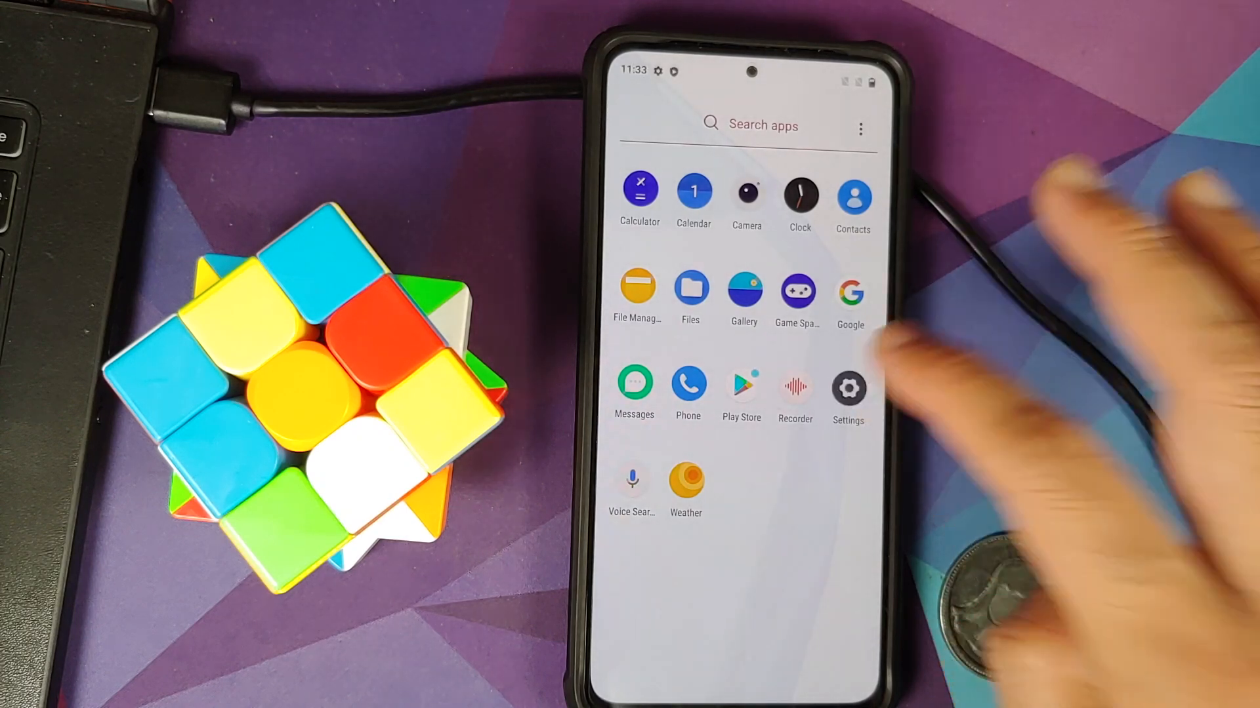
# Step: Show About Phone in Settings, confirming OxygenOS runs Android 11
pyautogui.click(847, 388)
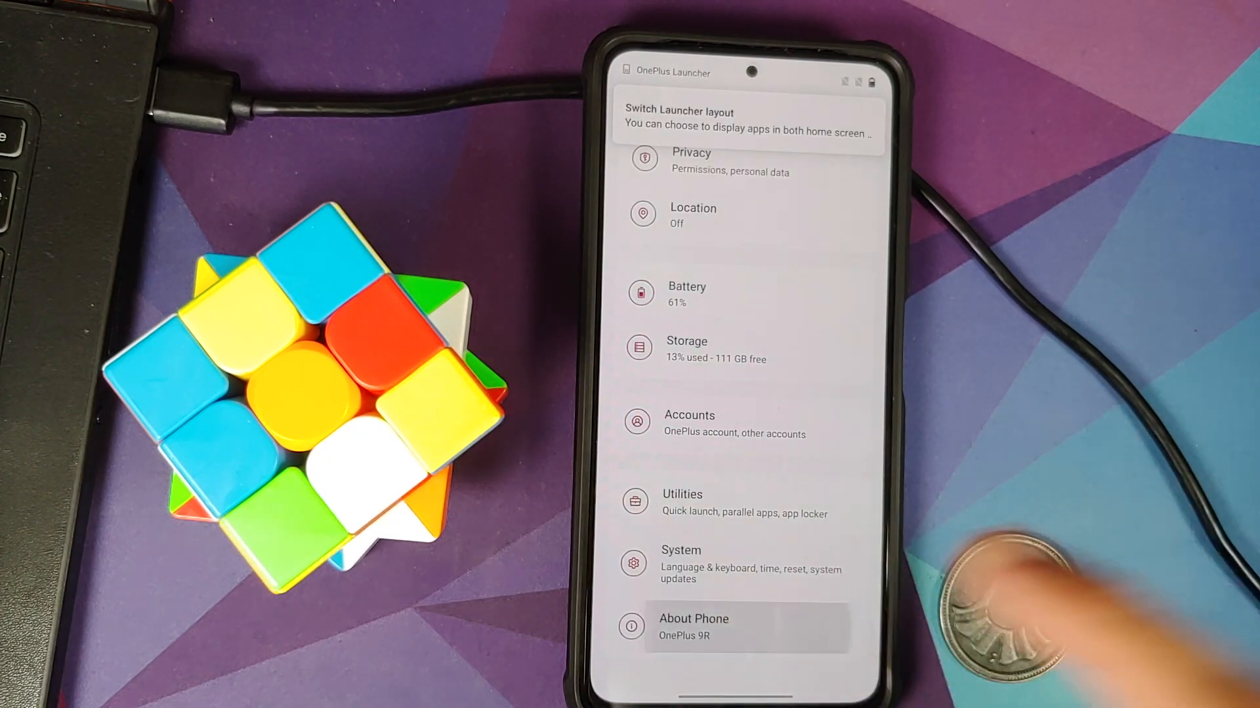
pyautogui.click(693, 627)
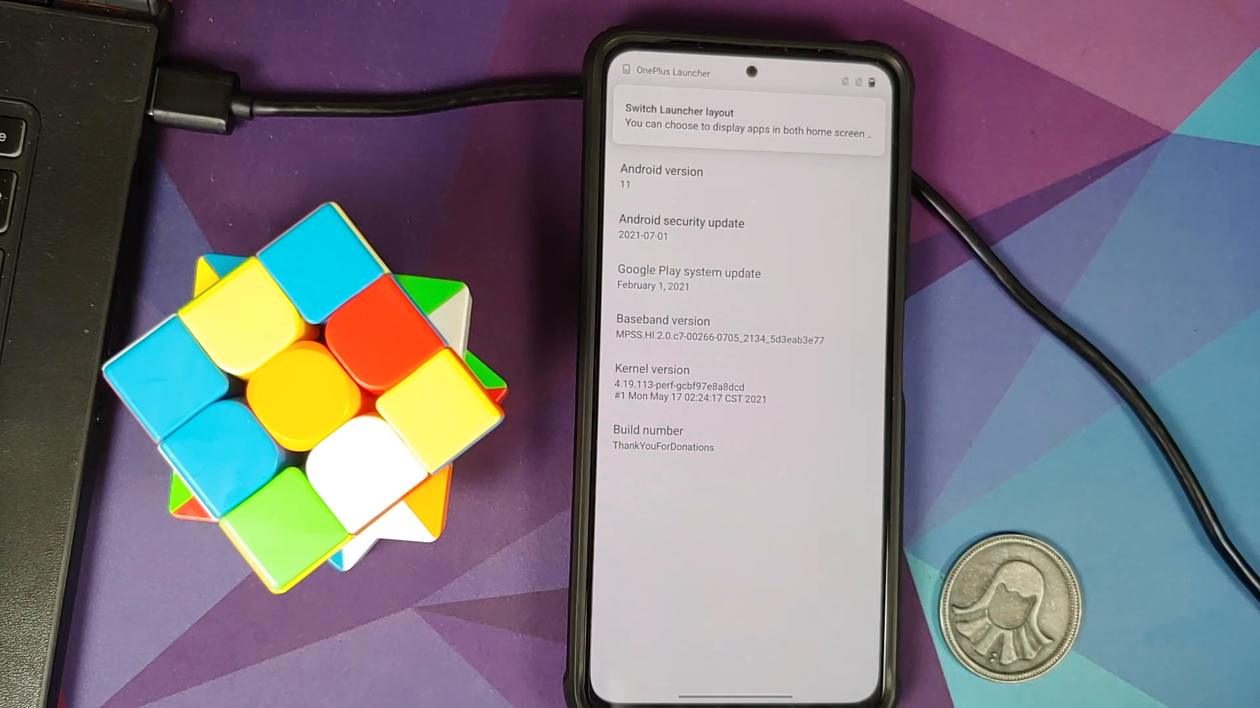